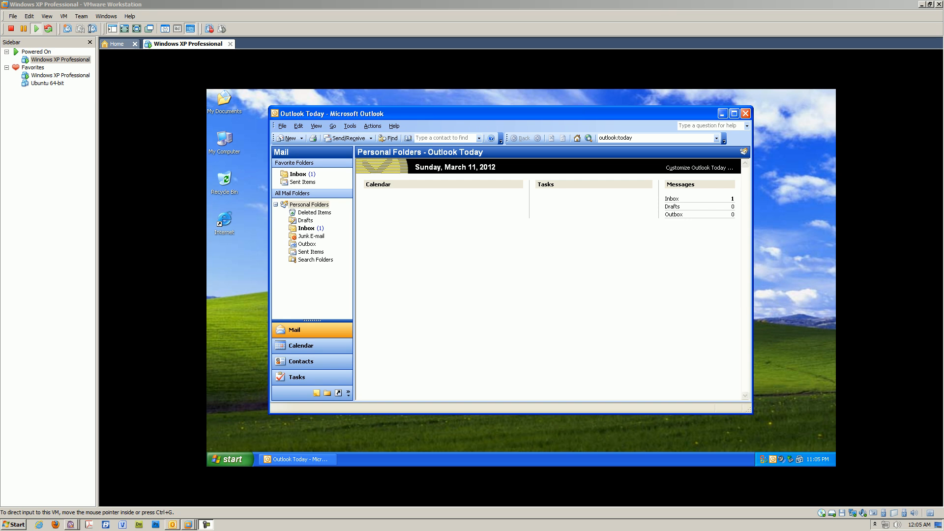
Launch Outlook 2003 from the Start menu so it opens on the Inbox welcome message
{"action": "left_click", "coordinate": [225, 459]}
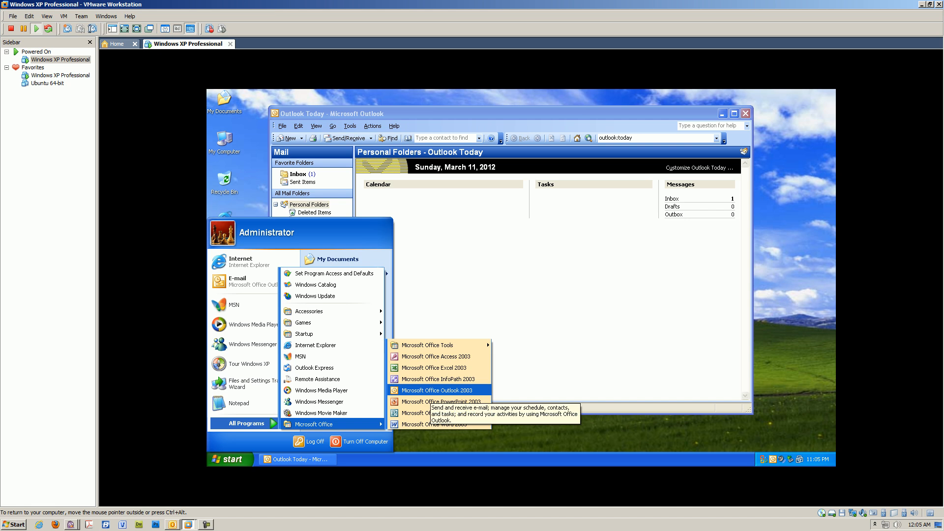
{"action": "left_click", "coordinate": [437, 390]}
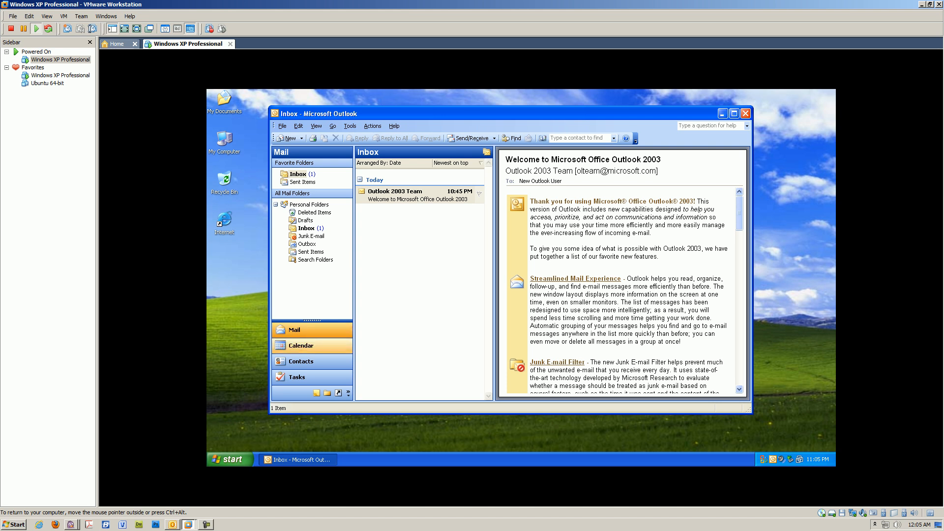
View the Calendar in Month, Work Week and single Day (March 05) layouts
{"action": "left_click", "coordinate": [301, 345]}
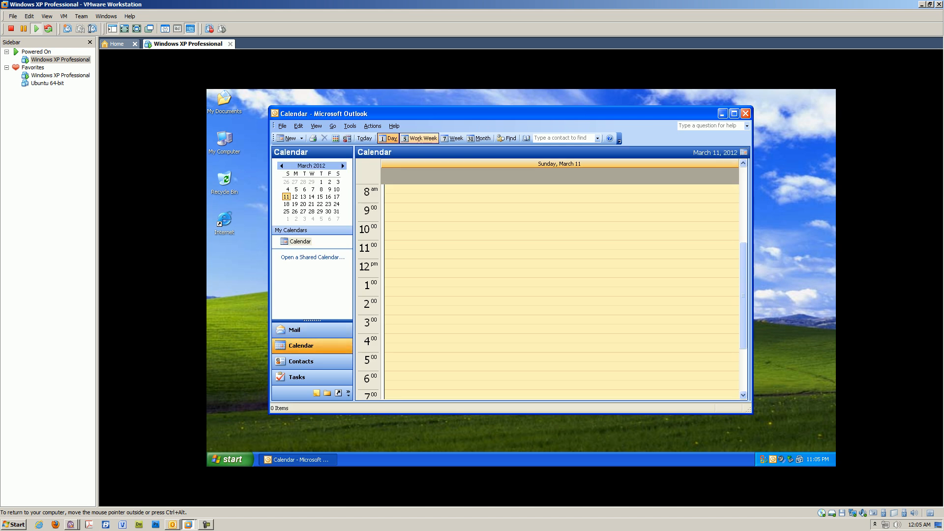
{"action": "left_click", "coordinate": [481, 138]}
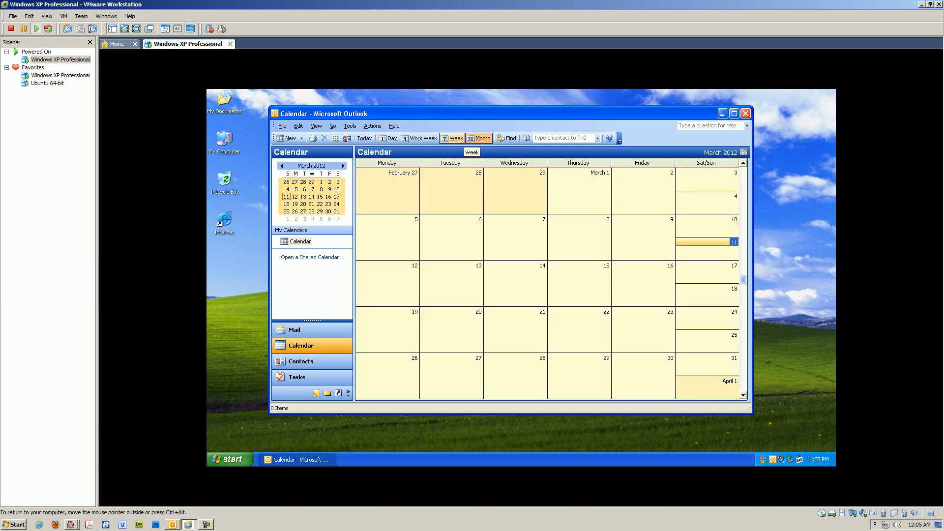
{"action": "left_click", "coordinate": [423, 137]}
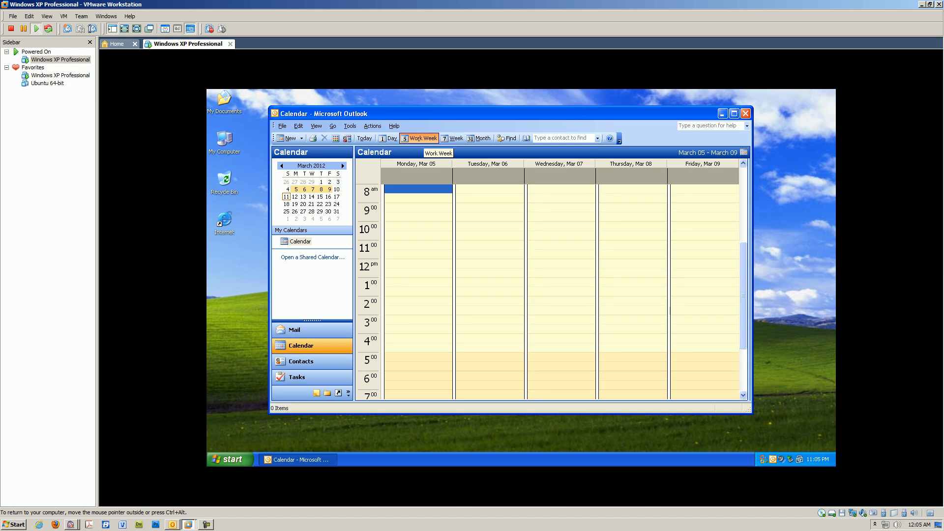
{"action": "left_click", "coordinate": [389, 137]}
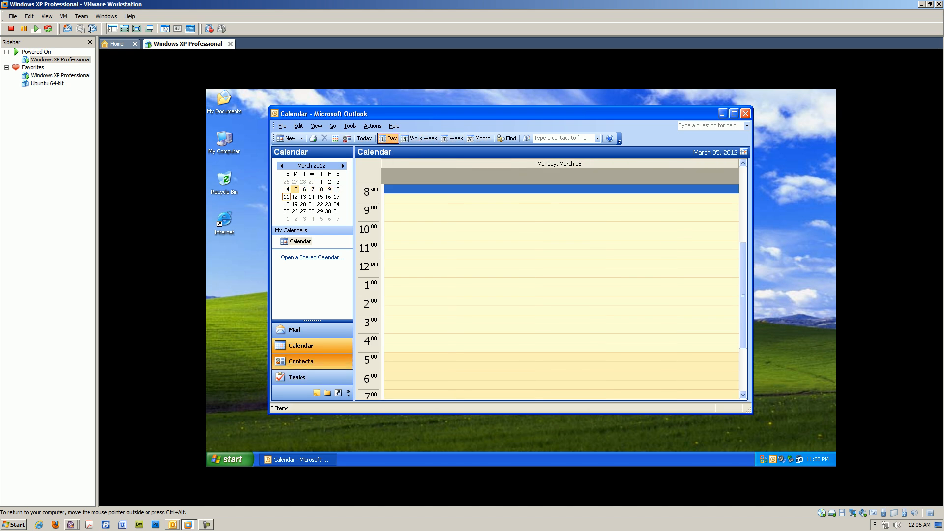
View Contacts as detailed address cards, phone list and by category, then switch to Tasks
{"action": "left_click", "coordinate": [300, 361]}
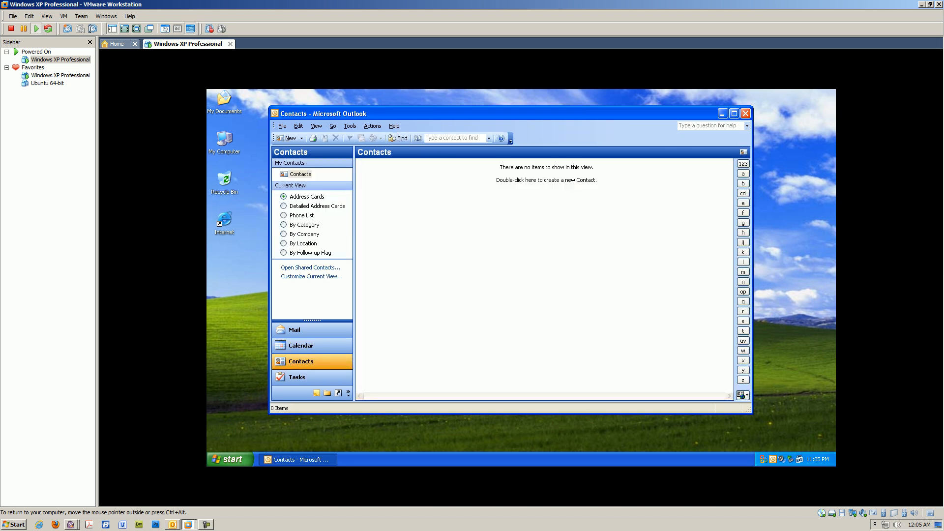
{"action": "left_click", "coordinate": [283, 205]}
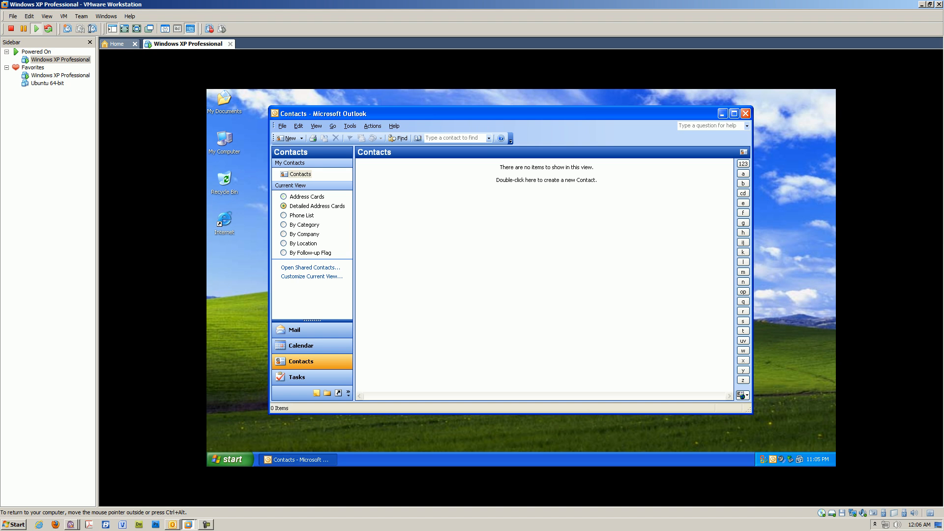
{"action": "left_click", "coordinate": [283, 215]}
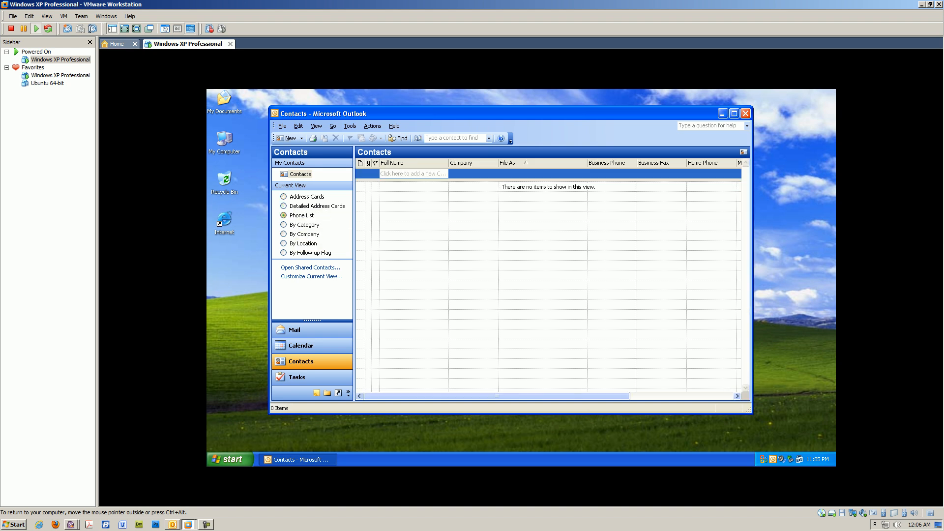
{"action": "left_click", "coordinate": [283, 224]}
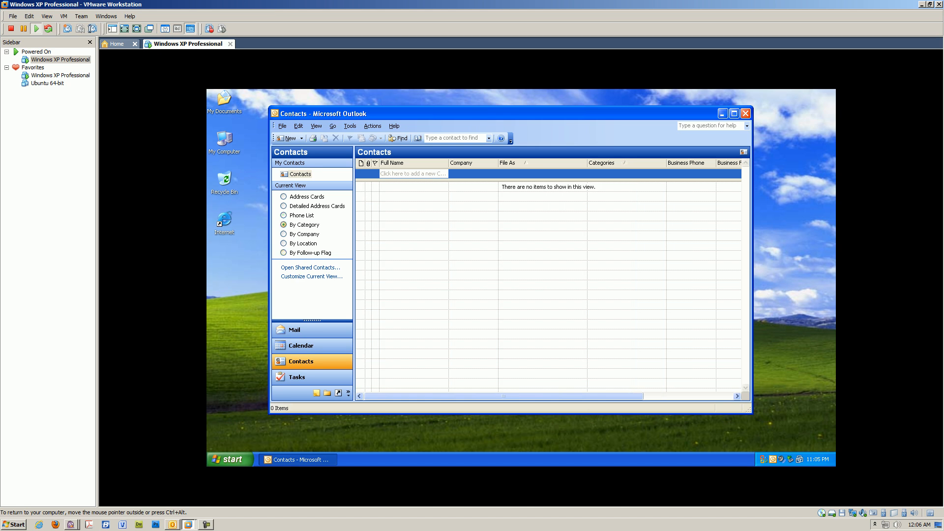
{"action": "left_click", "coordinate": [296, 376]}
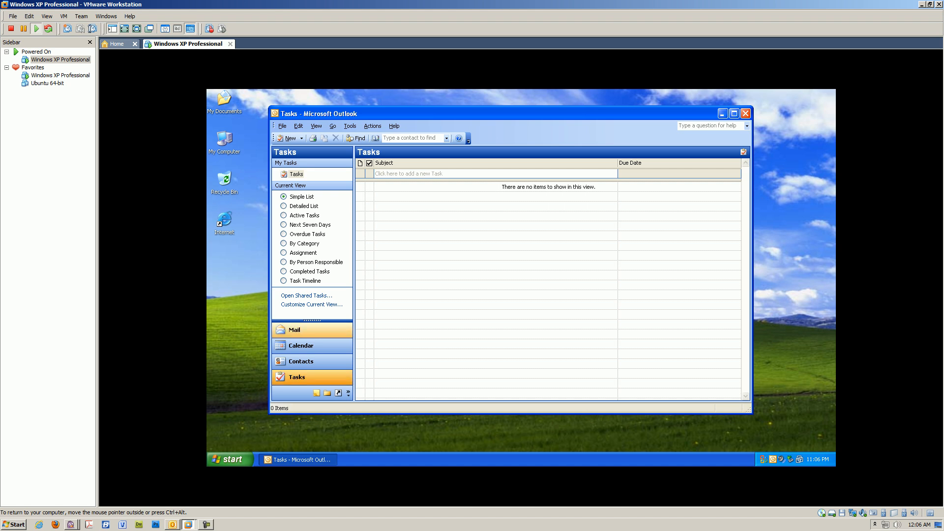
Return to Mail and check the empty Sent Items and Outbox folders
{"action": "left_click", "coordinate": [296, 330]}
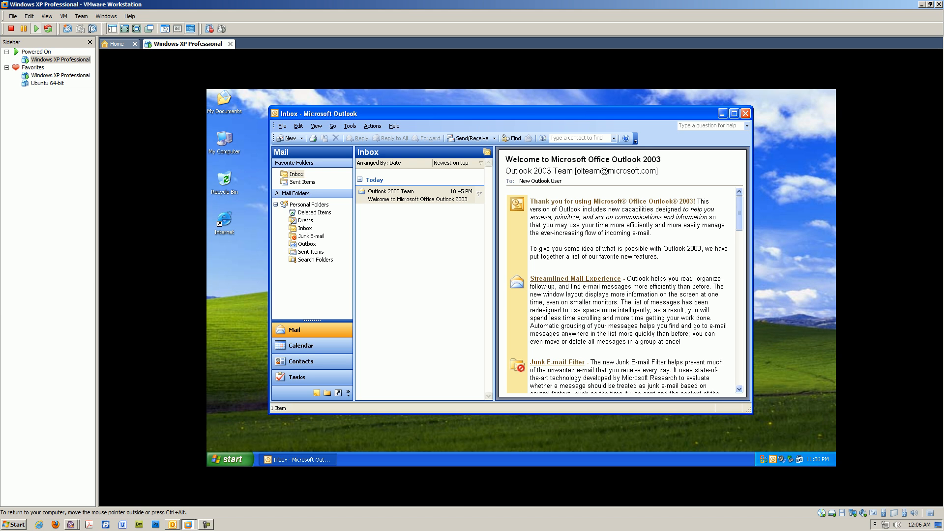
{"action": "left_click", "coordinate": [311, 251]}
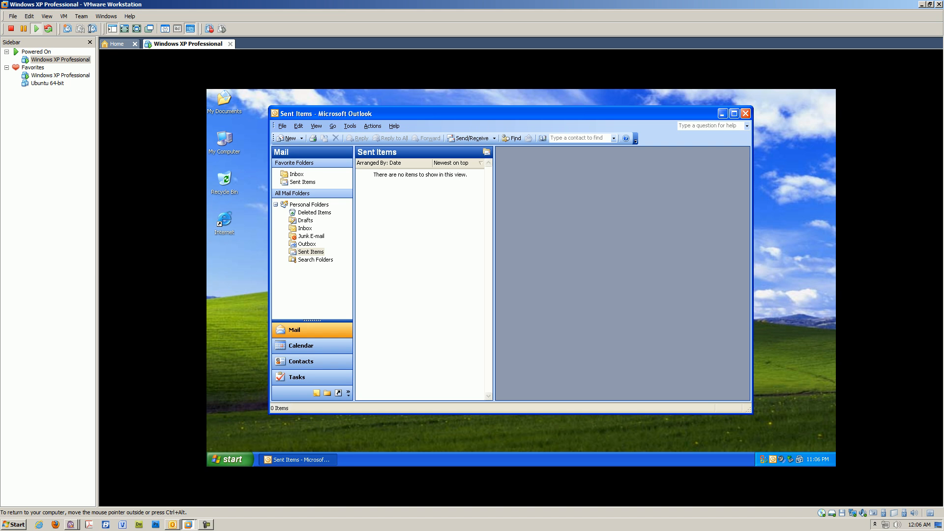
{"action": "left_click", "coordinate": [296, 174]}
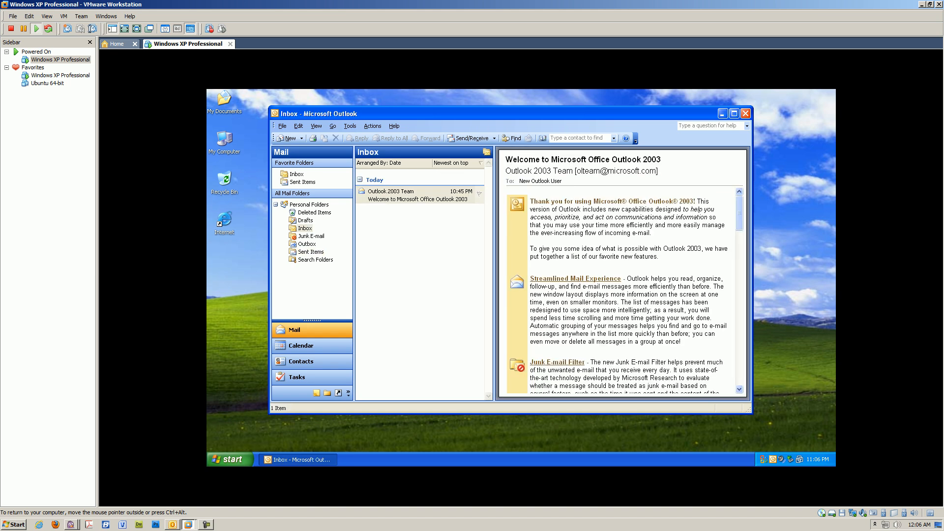
{"action": "left_click", "coordinate": [306, 244]}
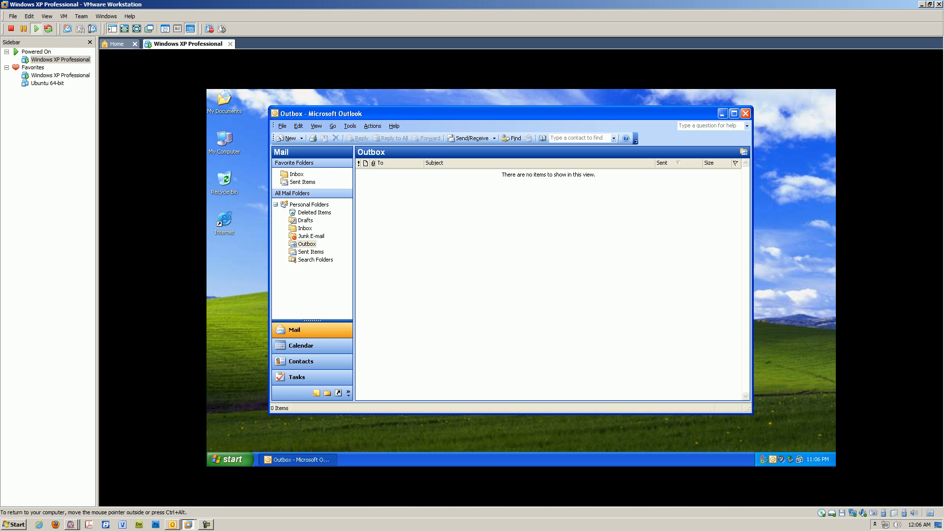
Check the empty Sent Items, Junk E-mail and Drafts folders, ending back on the Inbox
{"action": "left_click", "coordinate": [311, 252]}
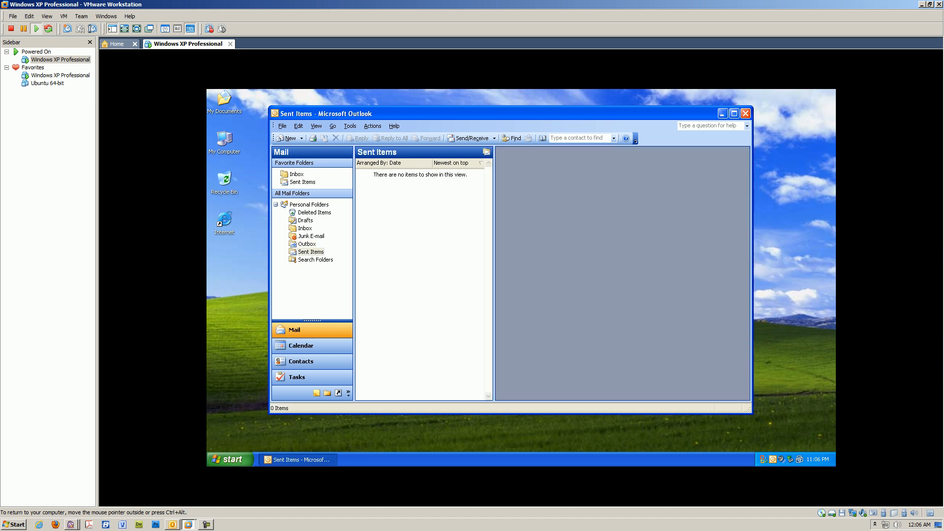
{"action": "left_click", "coordinate": [311, 236]}
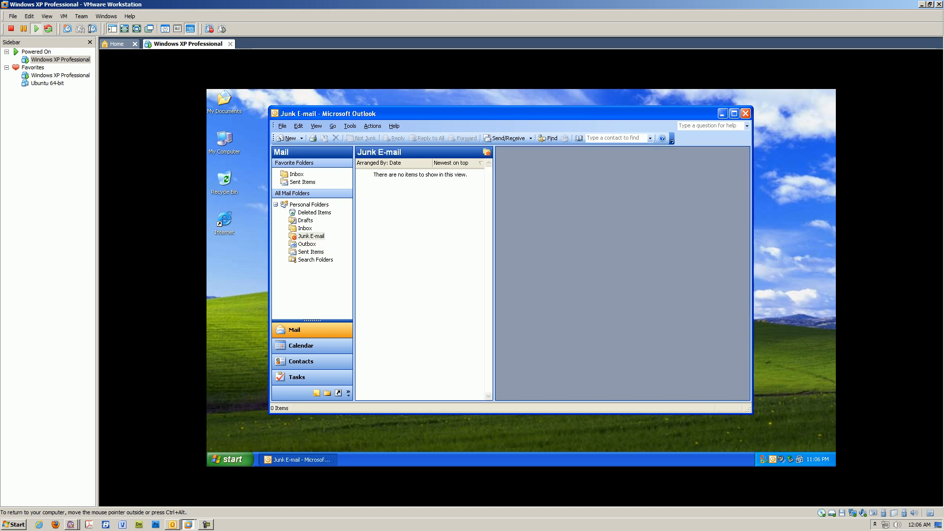
{"action": "left_click", "coordinate": [304, 220]}
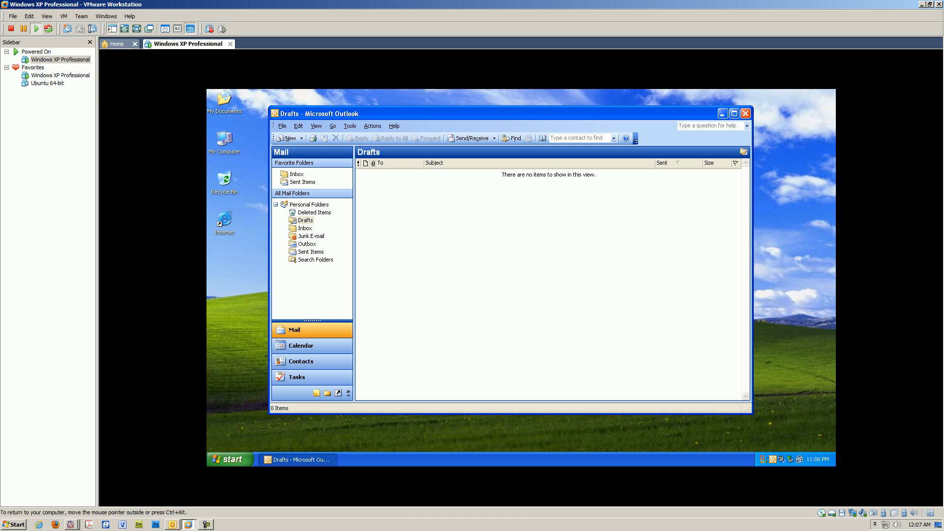
{"action": "left_click", "coordinate": [315, 212]}
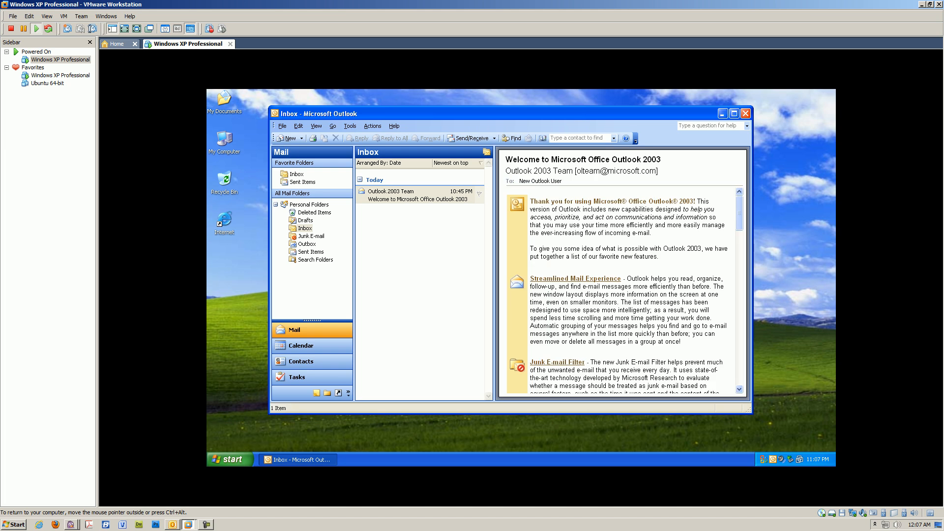
Delete the welcome message from the Inbox and find it in Deleted Items
{"action": "left_click", "coordinate": [415, 191]}
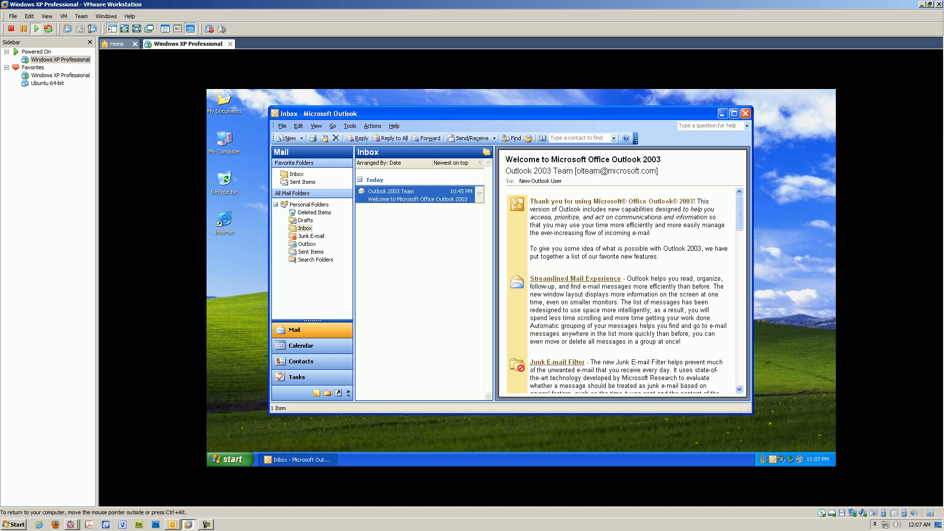
{"action": "right_click", "coordinate": [415, 195]}
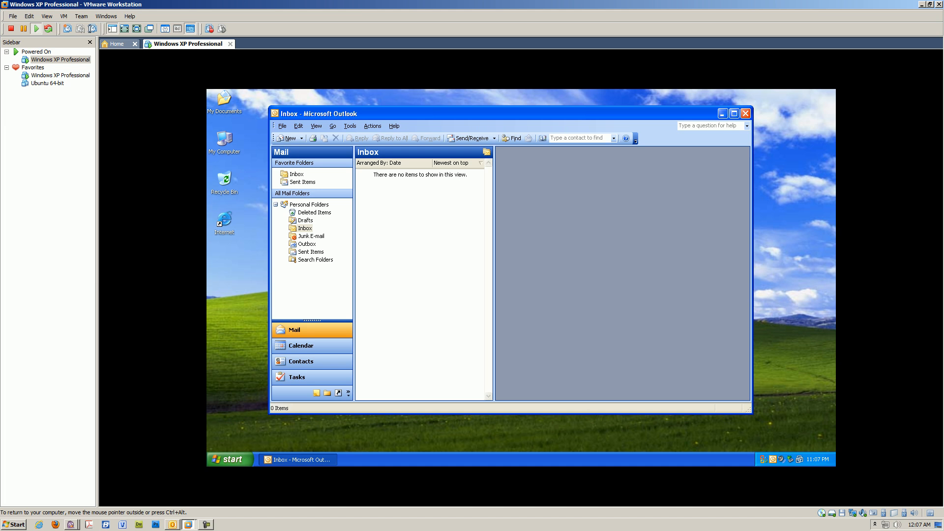
{"action": "left_click", "coordinate": [314, 212]}
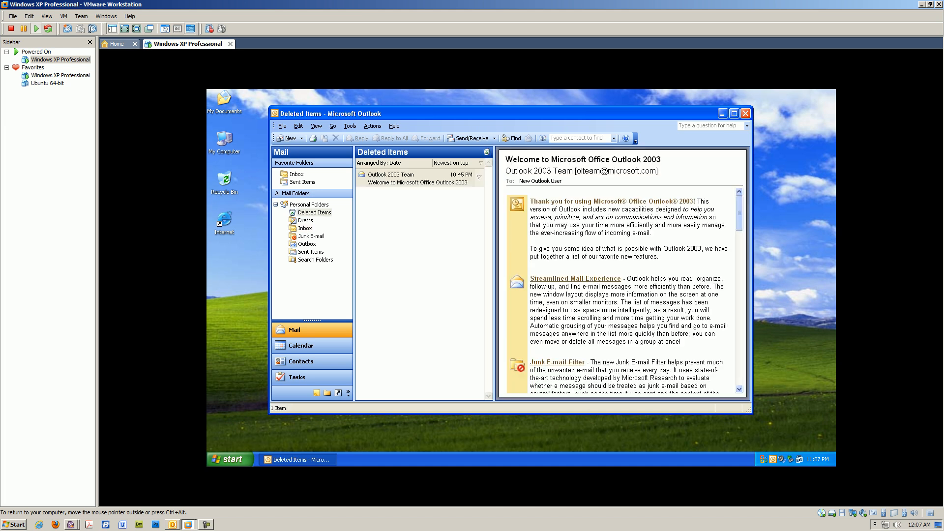
Move the welcome message back to the Inbox, then delete it again
{"action": "left_click", "coordinate": [415, 178]}
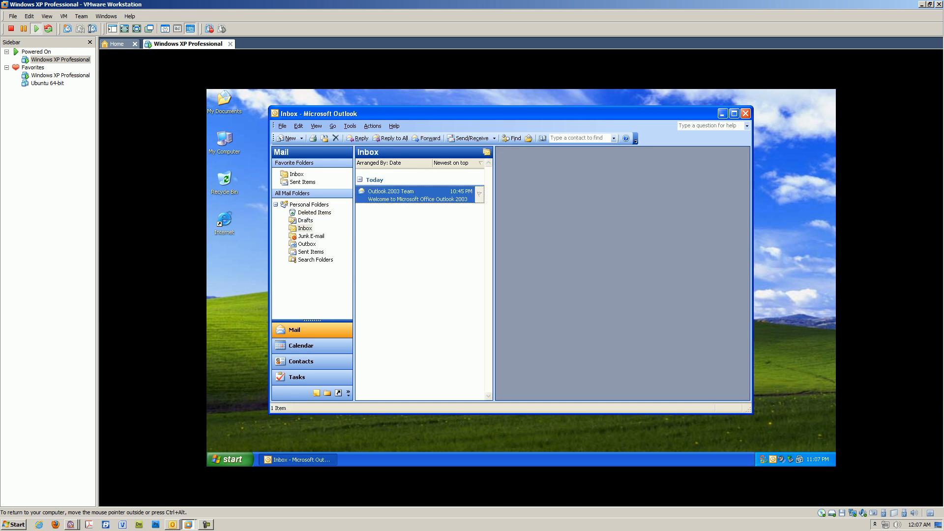
{"action": "left_click", "coordinate": [415, 193]}
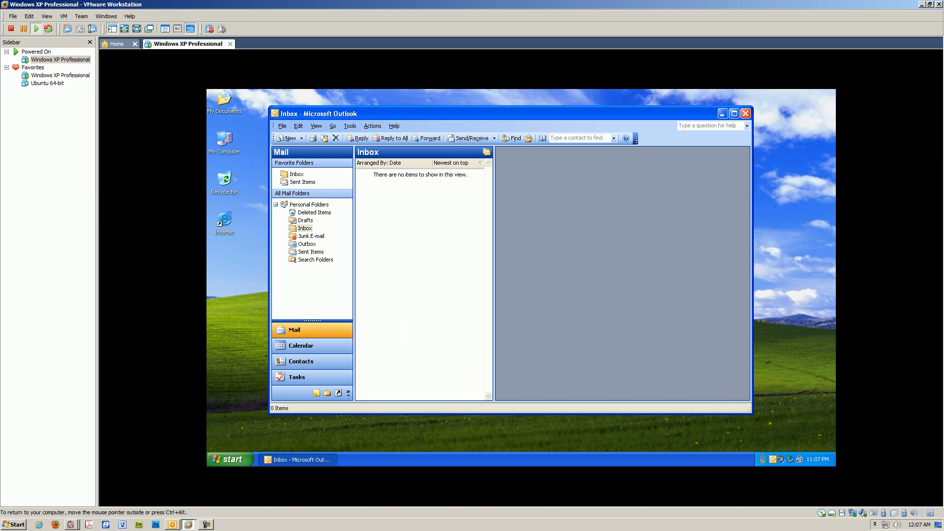
Permanently delete the welcome message from Deleted Items, confirming with Yes
{"action": "left_click", "coordinate": [315, 212]}
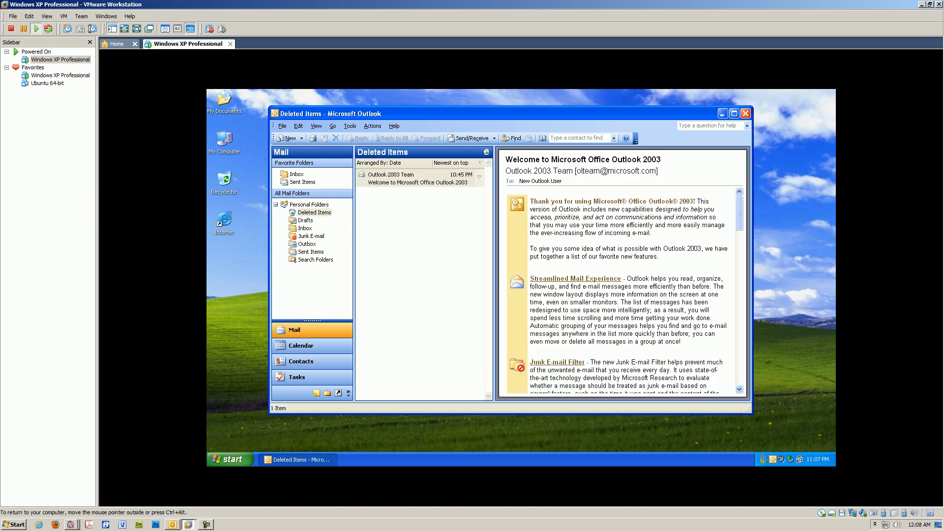
{"action": "left_click", "coordinate": [415, 179]}
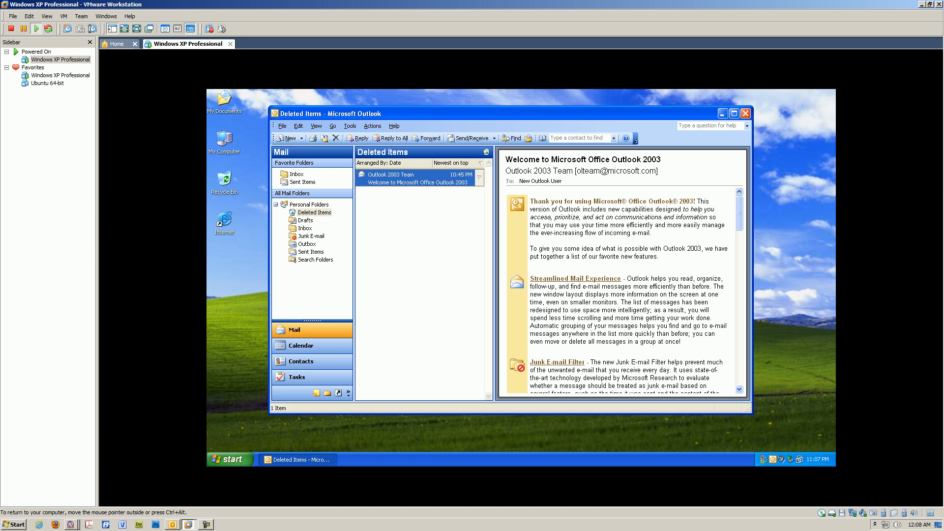
{"action": "left_click", "coordinate": [335, 138]}
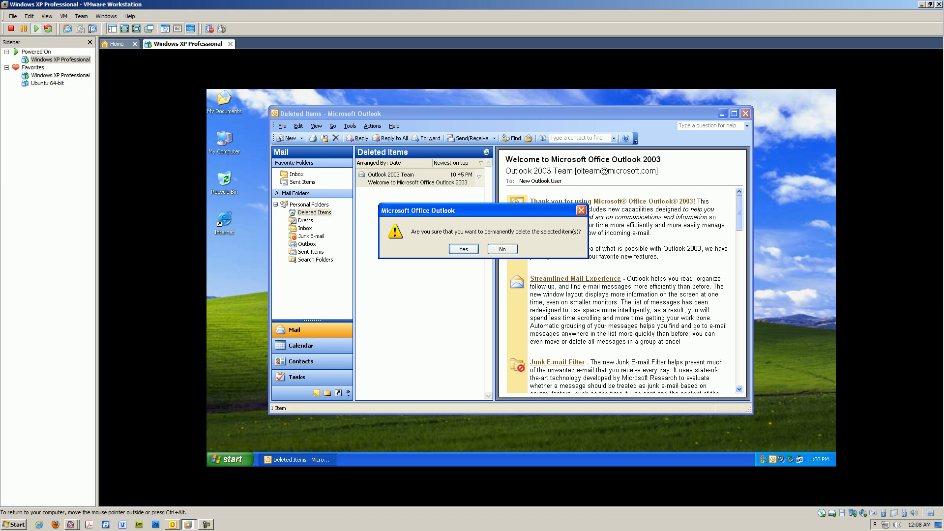
{"action": "left_click", "coordinate": [462, 248]}
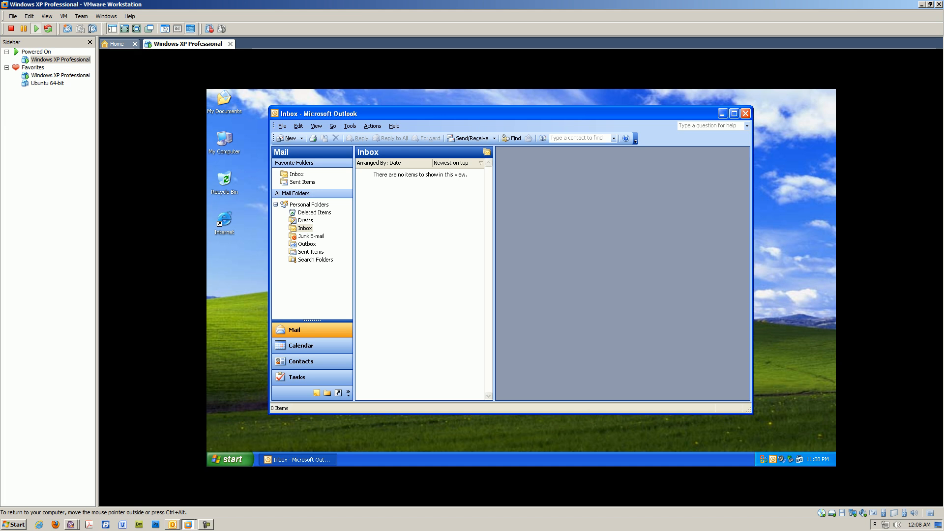
{"action": "mouse_move", "coordinate": [288, 137]}
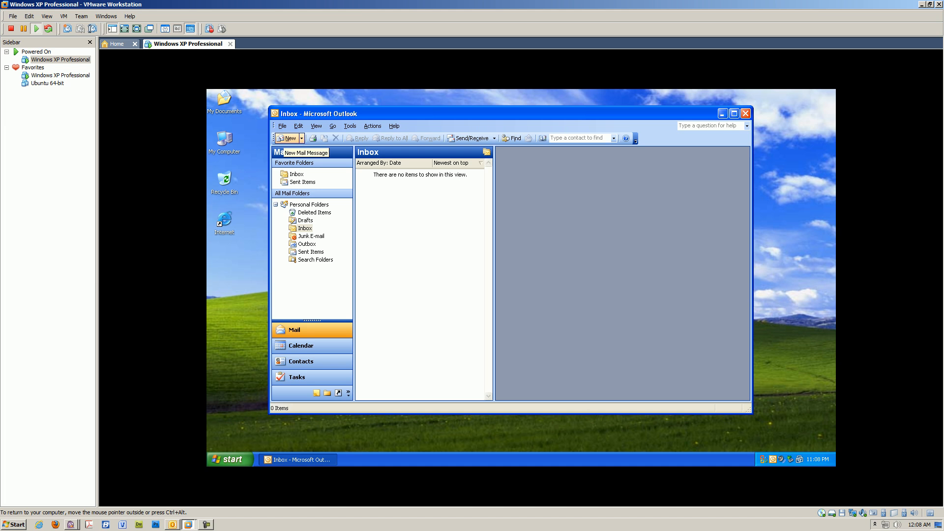
Start a new blank Mail Message from the New toolbar dropdown
{"action": "left_click", "coordinate": [299, 137]}
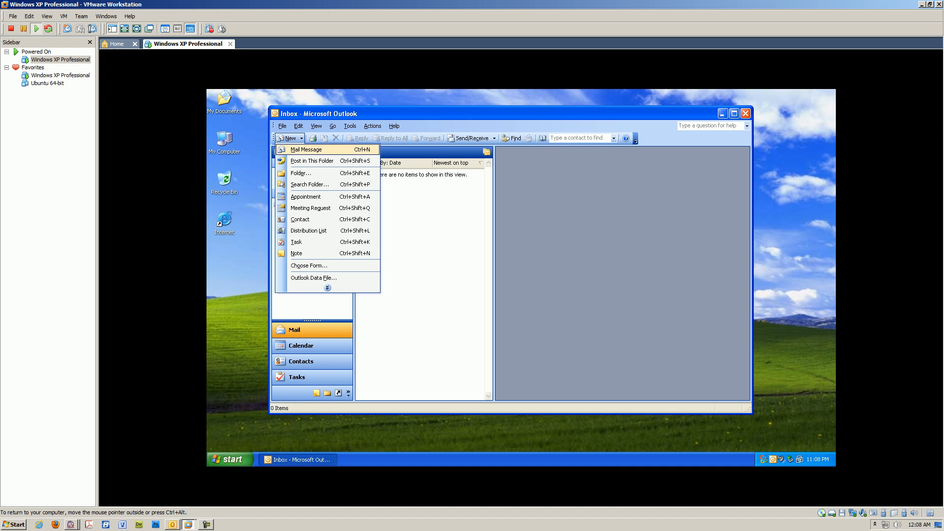
{"action": "mouse_move", "coordinate": [296, 252]}
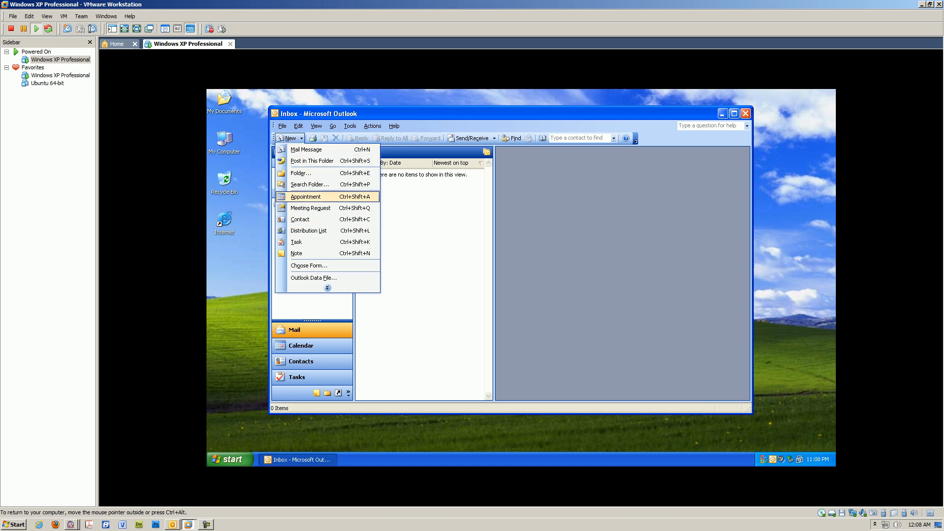
{"action": "mouse_move", "coordinate": [300, 219]}
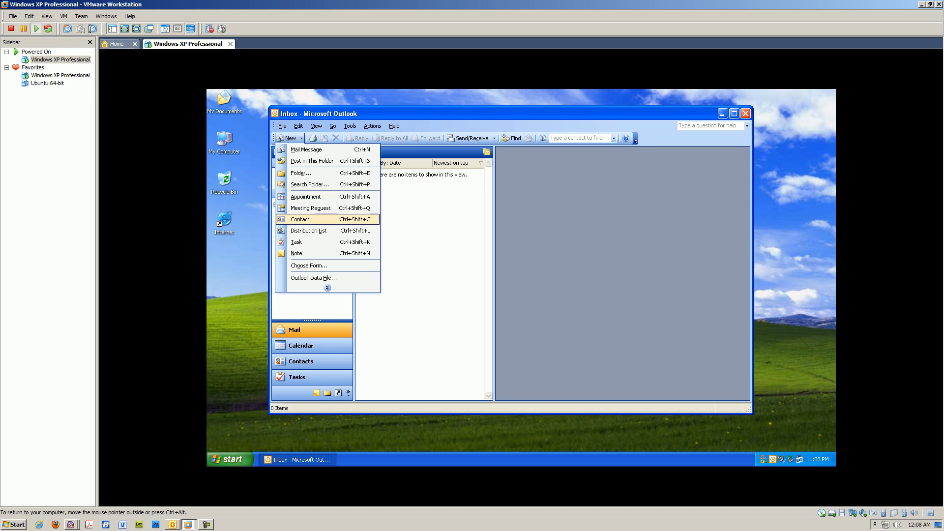
{"action": "mouse_move", "coordinate": [309, 230]}
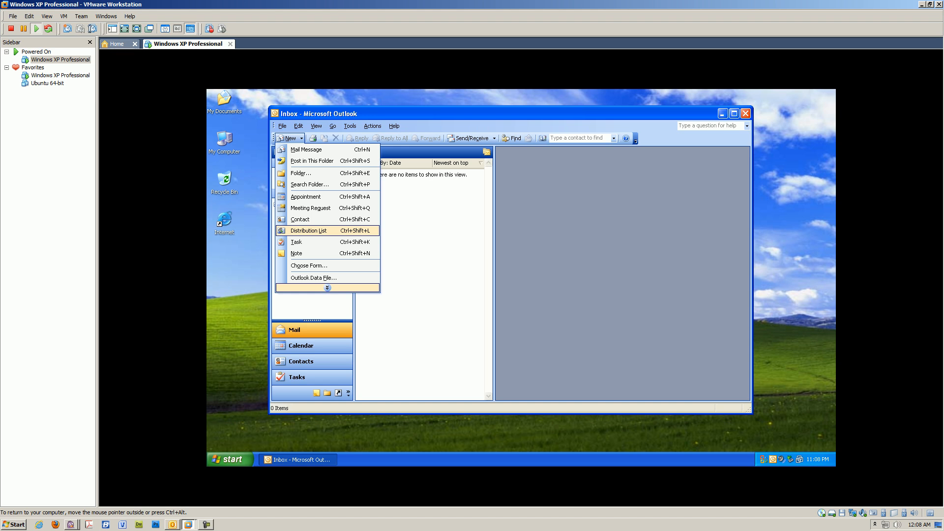
{"action": "mouse_move", "coordinate": [307, 150]}
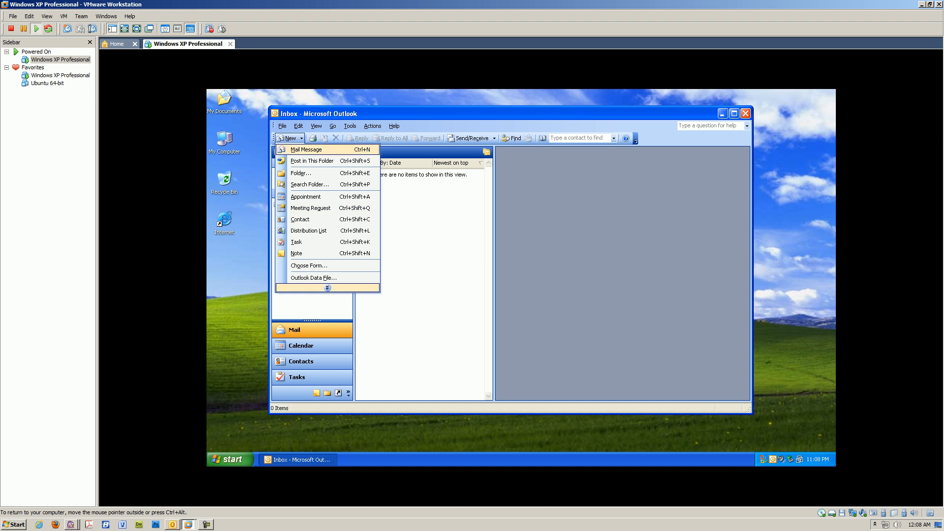
{"action": "left_click", "coordinate": [305, 148]}
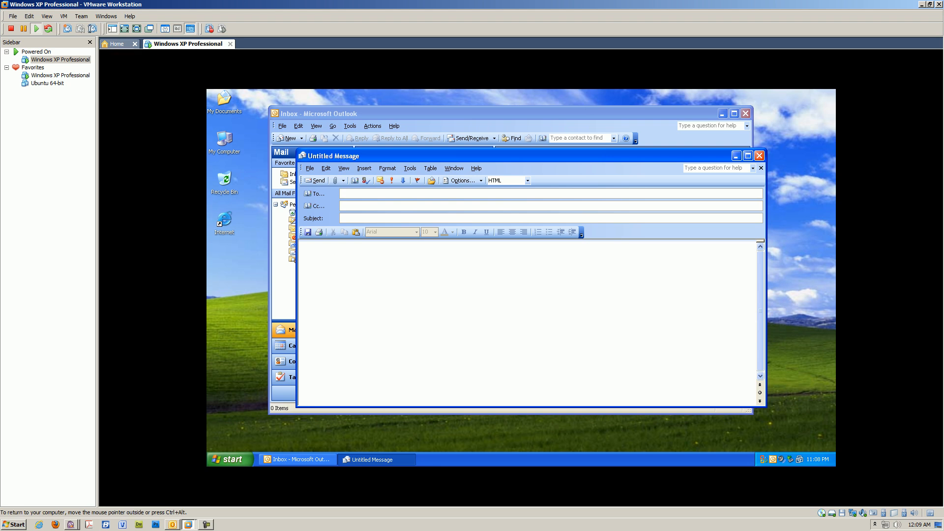
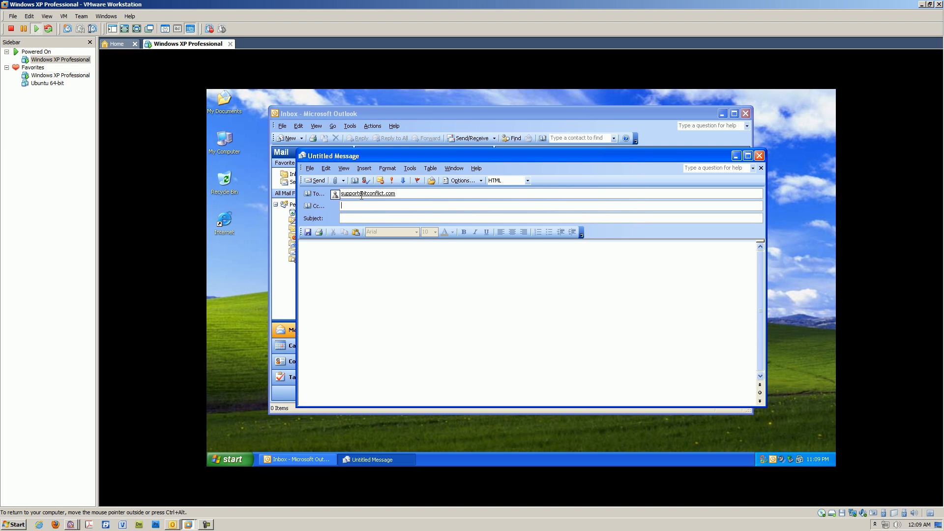
Address the message to the support .com address with subject 'This is a test email'
{"action": "type", "text": "This is a test email"}
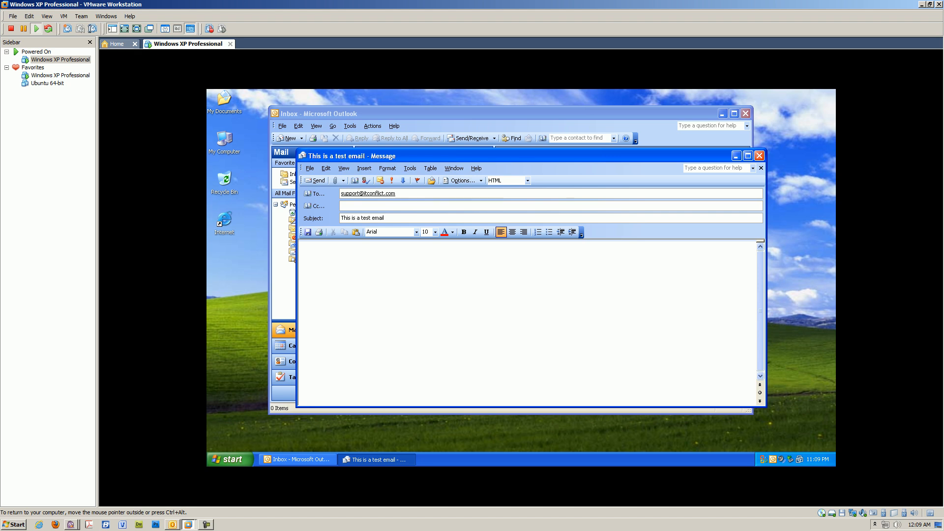
Write the body 'Hello World,' 'This is a test email.' signed 'Eric.'
{"action": "type", "text": "Hello W"}
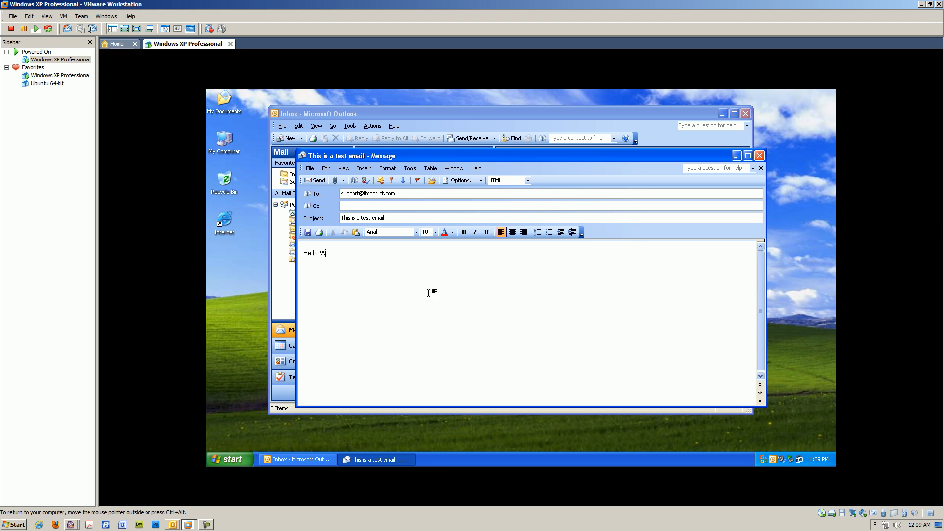
{"action": "type", "text": "orld,"}
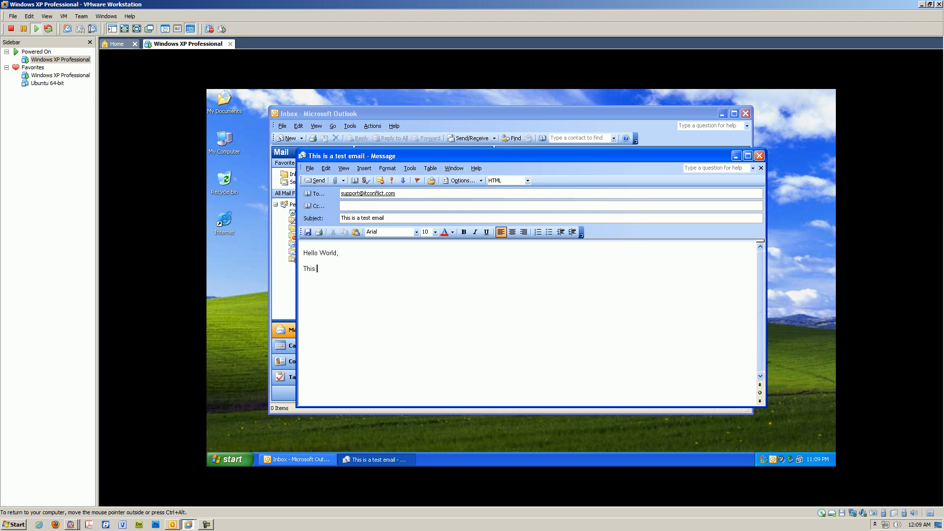
{"action": "type", "text": "is a test e"}
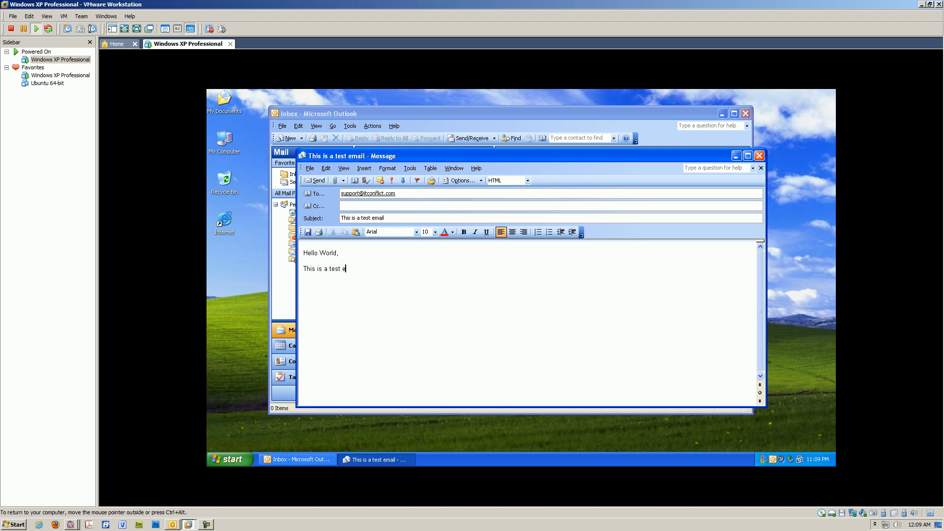
{"action": "type", "text": "mail."}
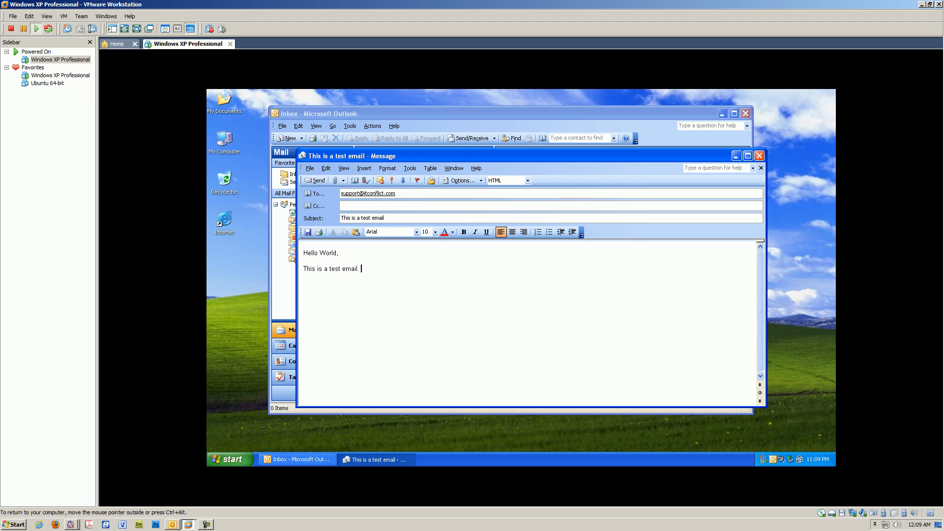
{"action": "type", "text": "Eric."}
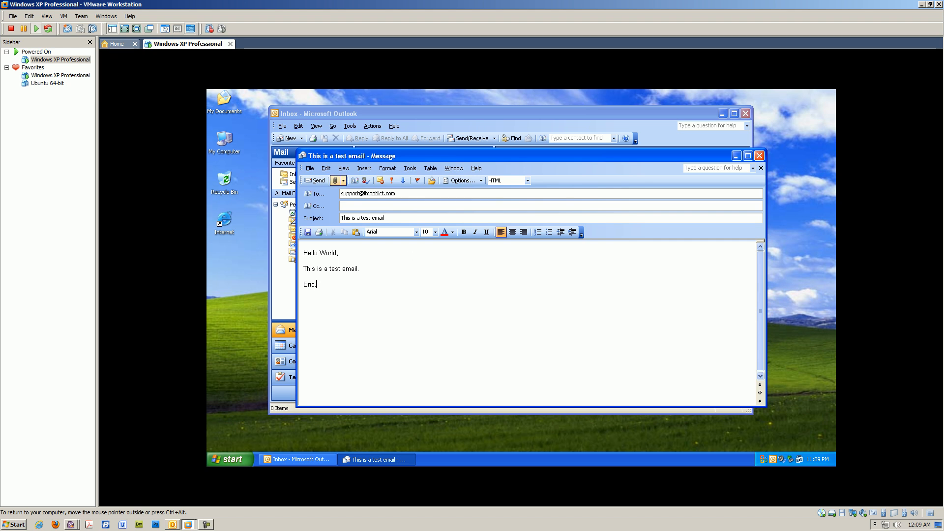
{"action": "mouse_move", "coordinate": [316, 180]}
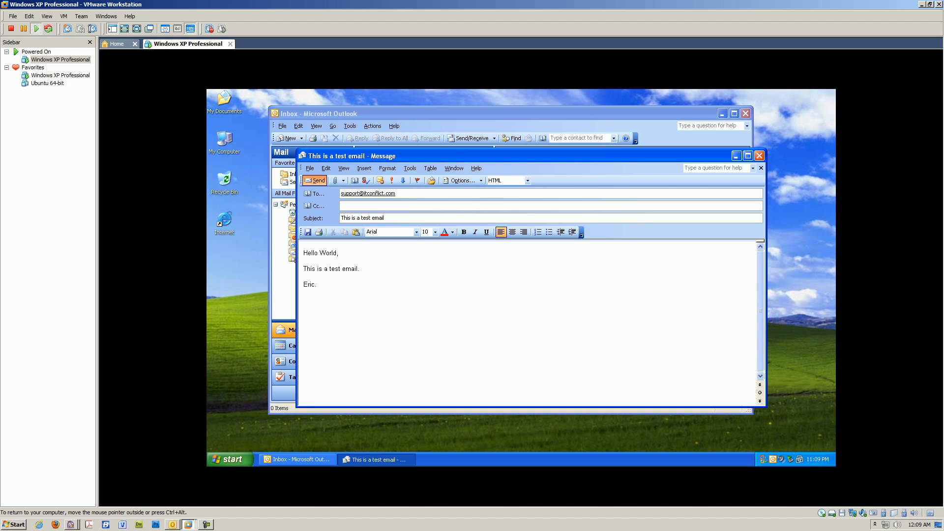
Send the test email and verify it left the Outbox and landed in Sent Items
{"action": "left_click", "coordinate": [315, 180]}
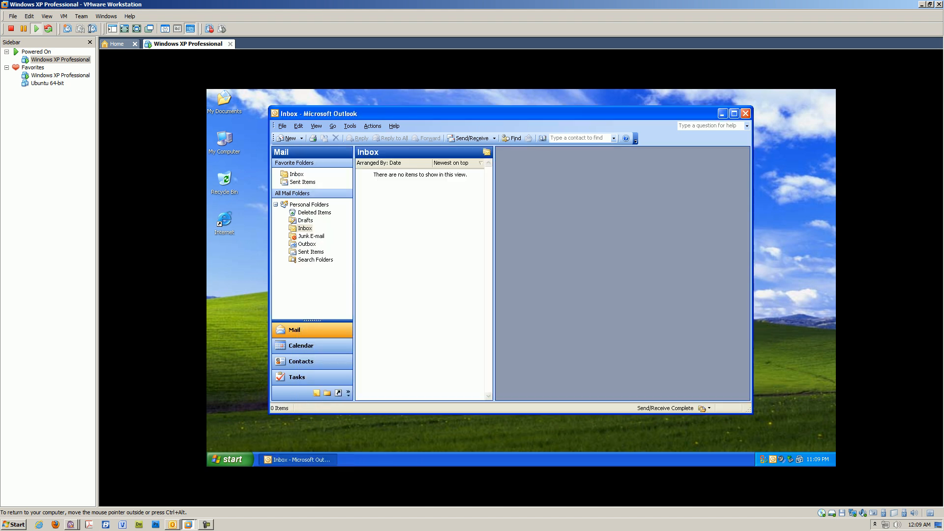
{"action": "left_click", "coordinate": [305, 243]}
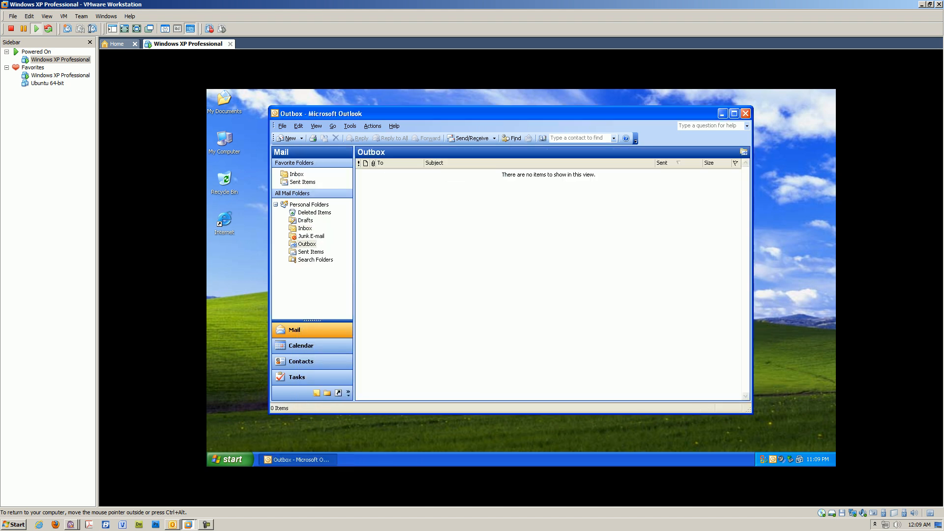
{"action": "left_click", "coordinate": [312, 252]}
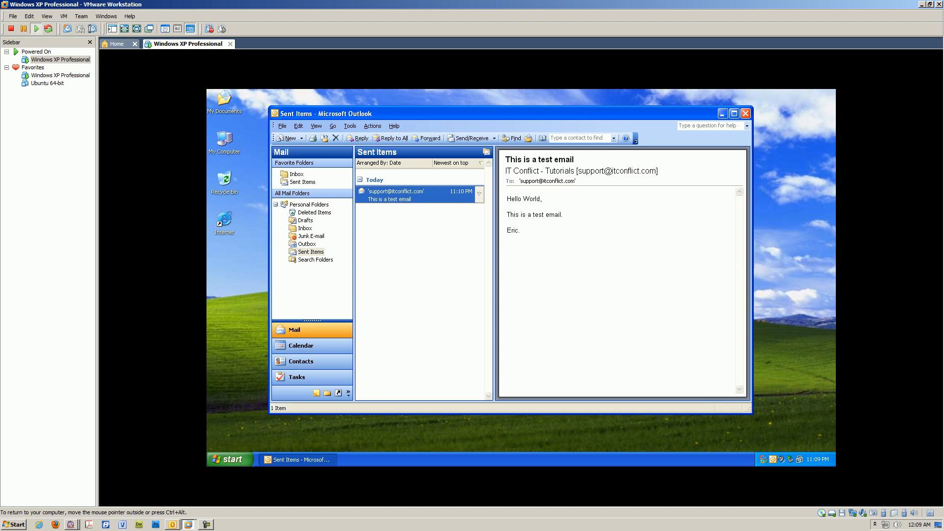
{"action": "left_click", "coordinate": [296, 173]}
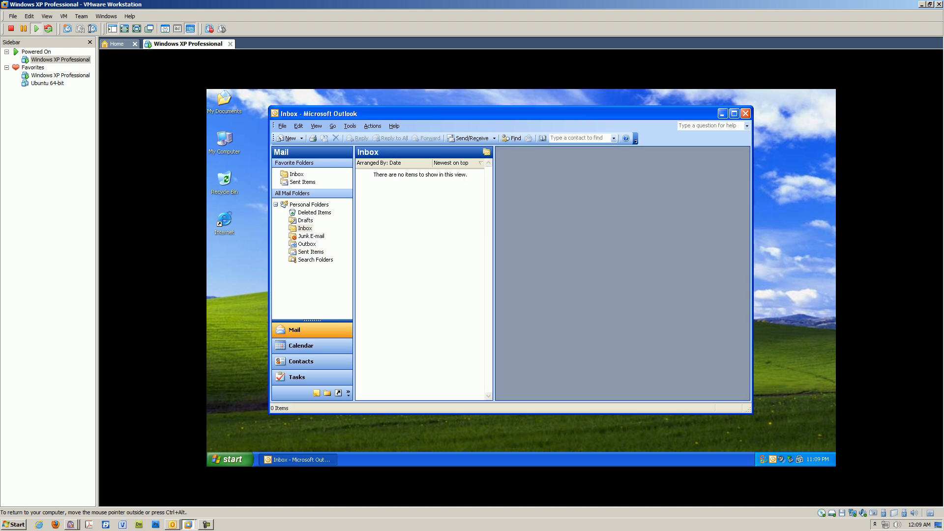
{"action": "mouse_move", "coordinate": [469, 137]}
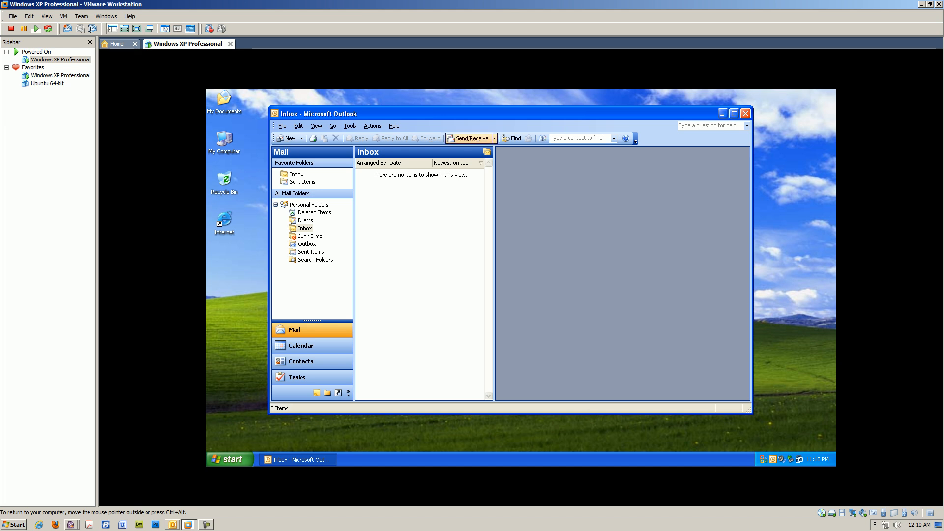
{"action": "mouse_move", "coordinate": [471, 138]}
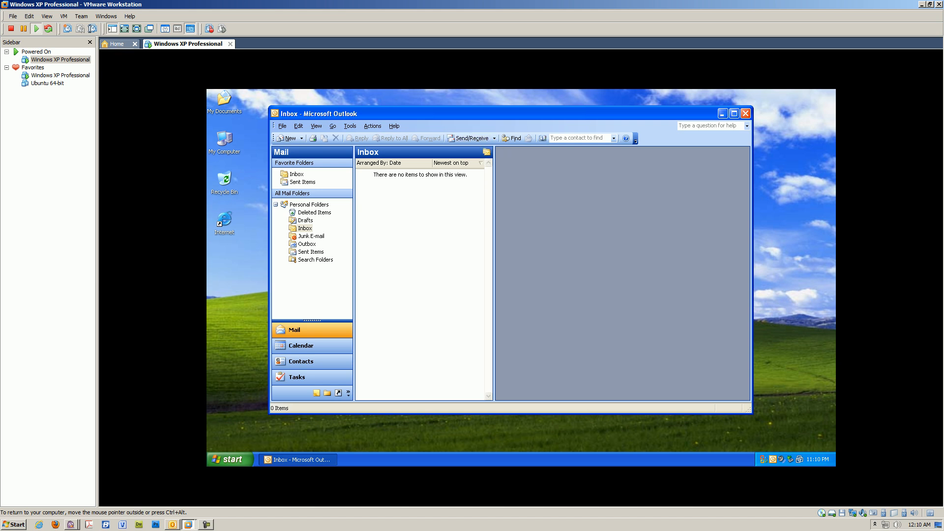
{"action": "left_click", "coordinate": [310, 252]}
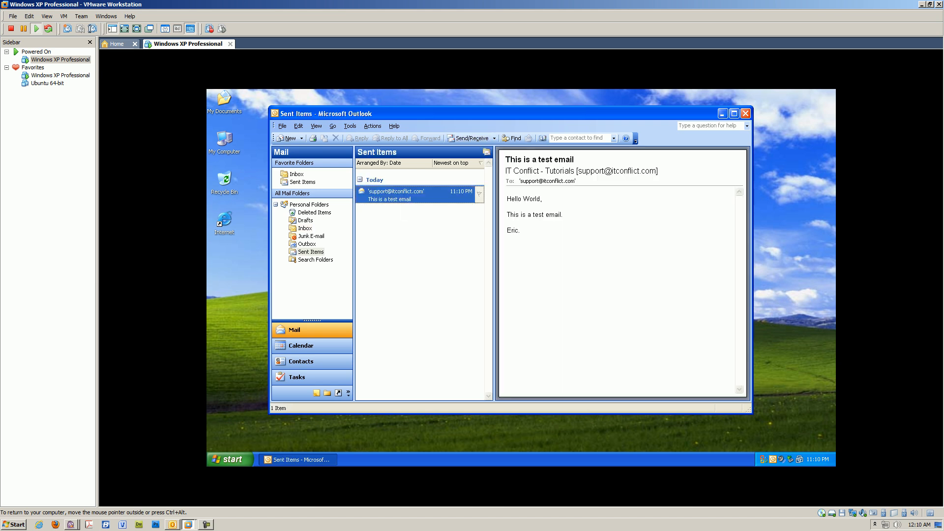
{"action": "mouse_move", "coordinate": [312, 138]}
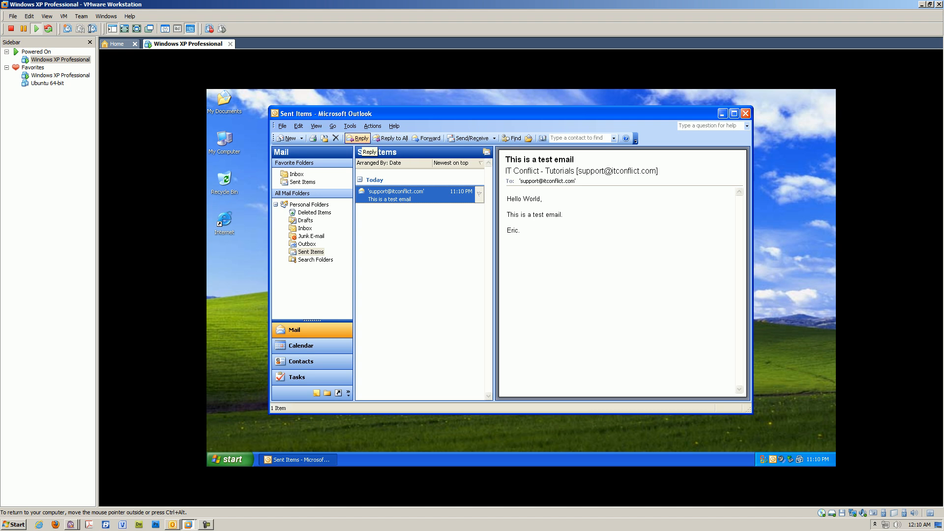
{"action": "mouse_move", "coordinate": [393, 138]}
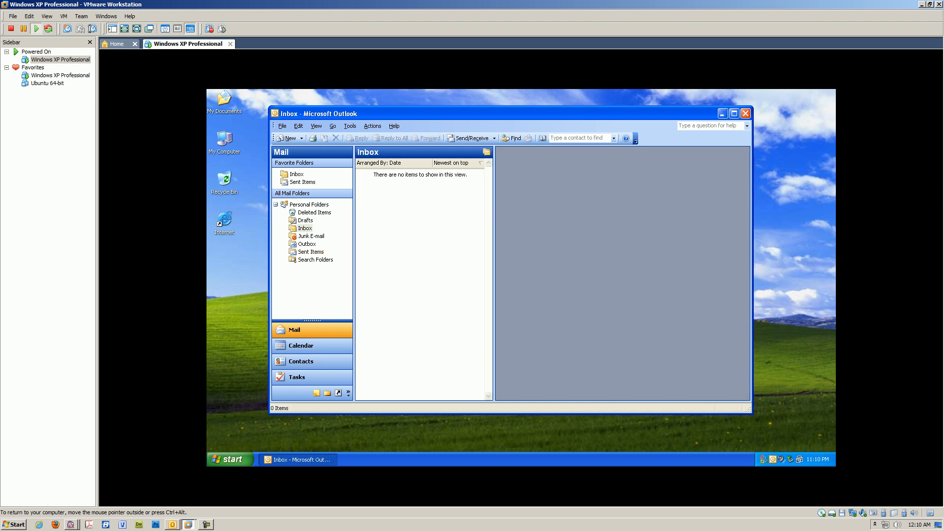
{"action": "mouse_move", "coordinate": [471, 138]}
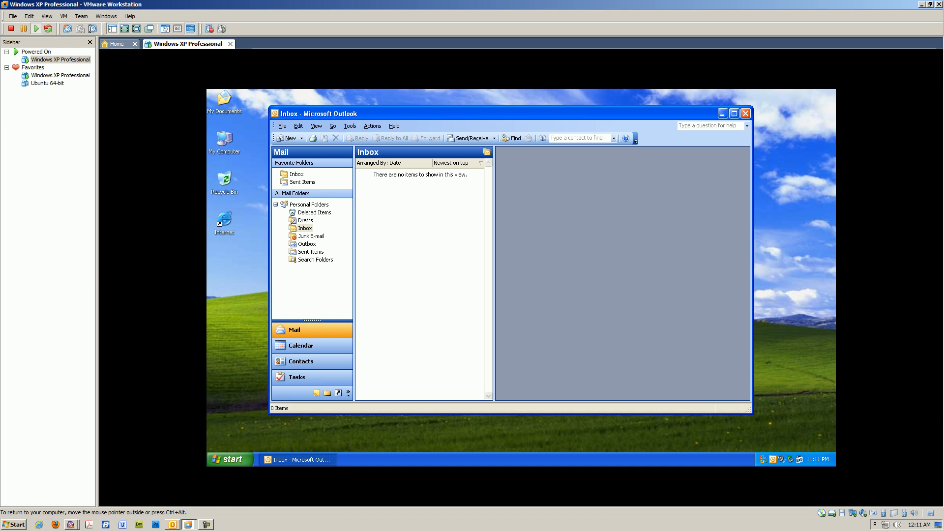
Reach the empty signature list via Tools > Options > Mail Format > Signatures
{"action": "left_click", "coordinate": [349, 125]}
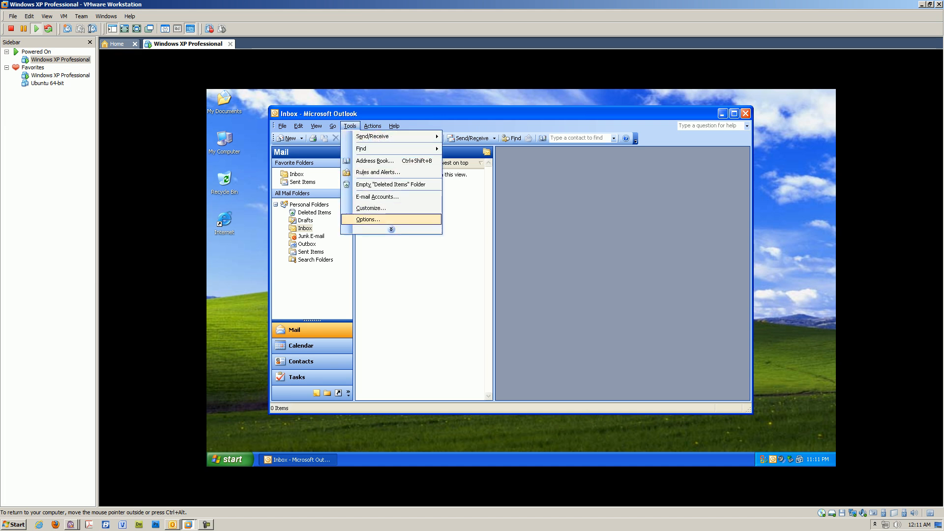
{"action": "left_click", "coordinate": [366, 219]}
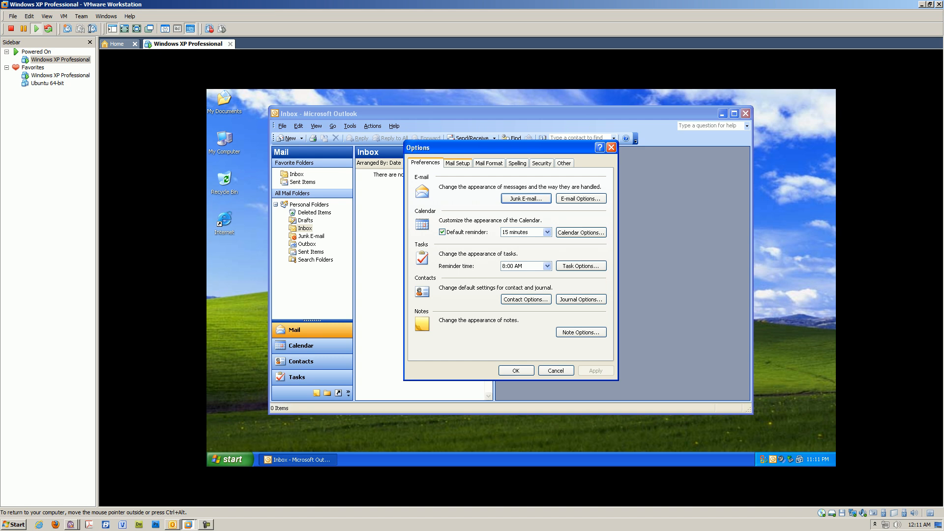
{"action": "left_click", "coordinate": [488, 162]}
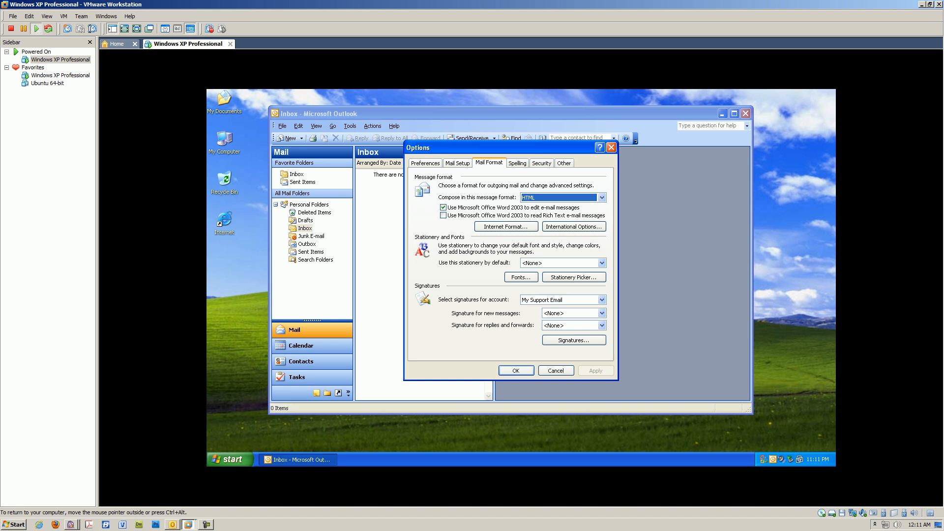
{"action": "left_click", "coordinate": [572, 340]}
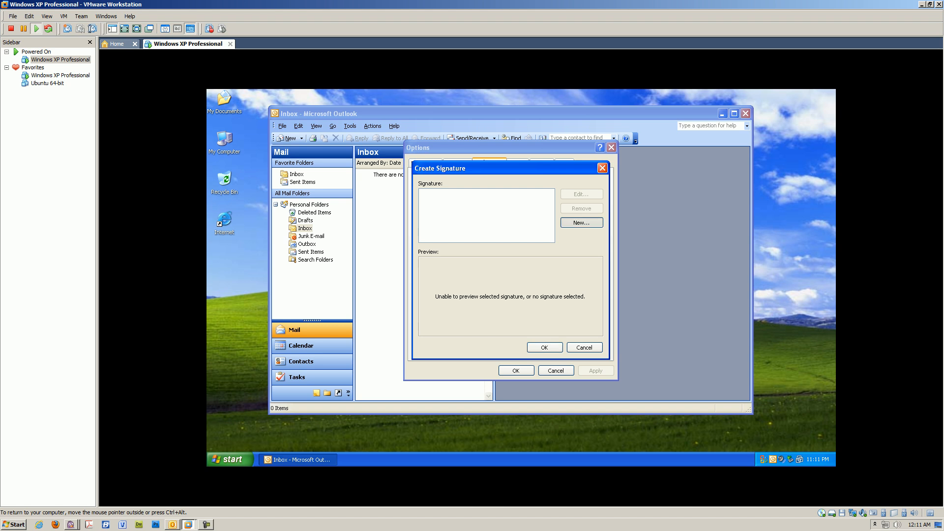
{"action": "left_click", "coordinate": [580, 222]}
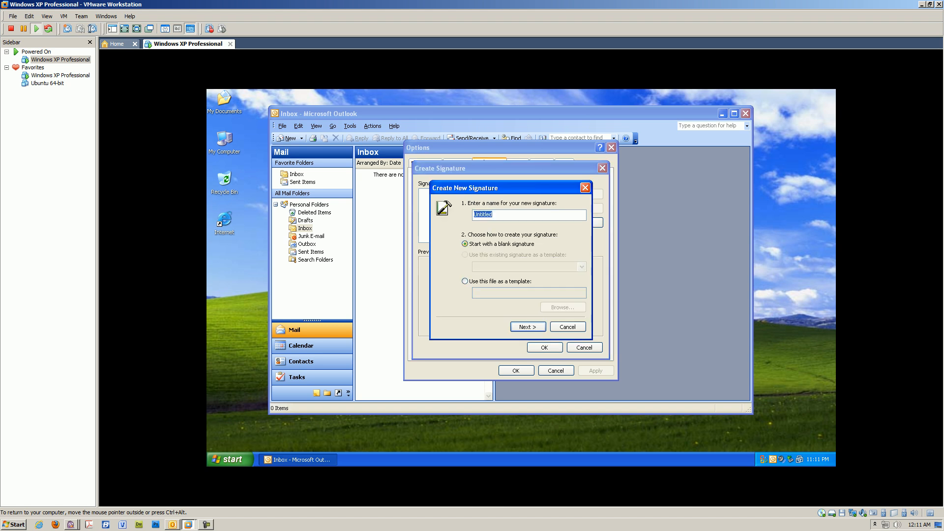
{"action": "type", "text": "Main"}
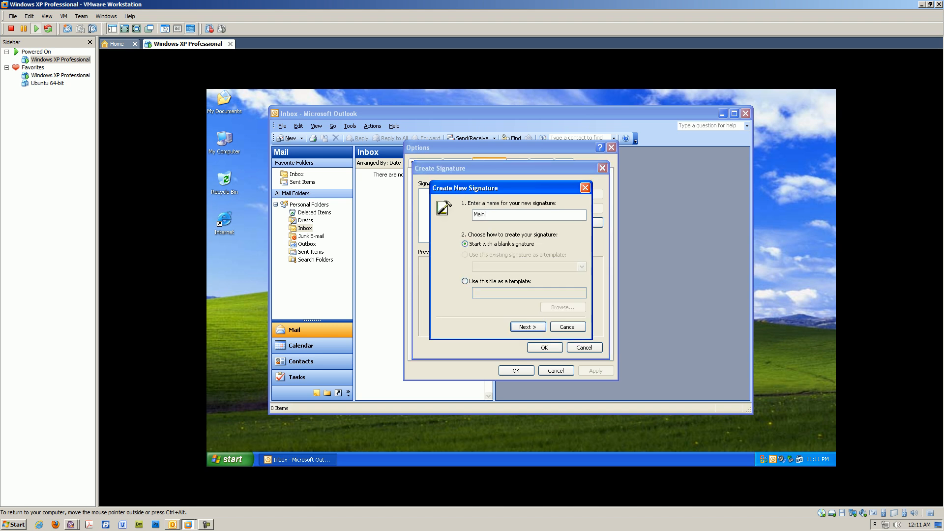
{"action": "left_click", "coordinate": [527, 326]}
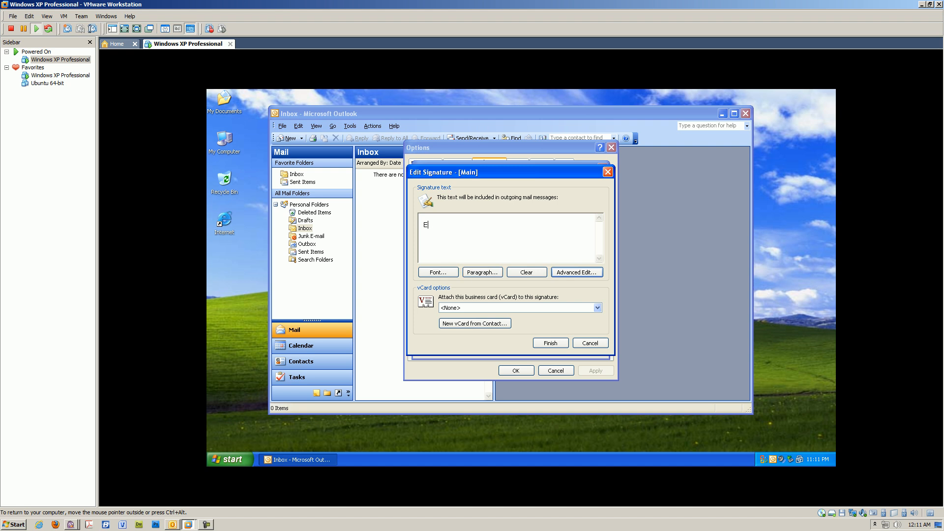
{"action": "type", "text": "upport"}
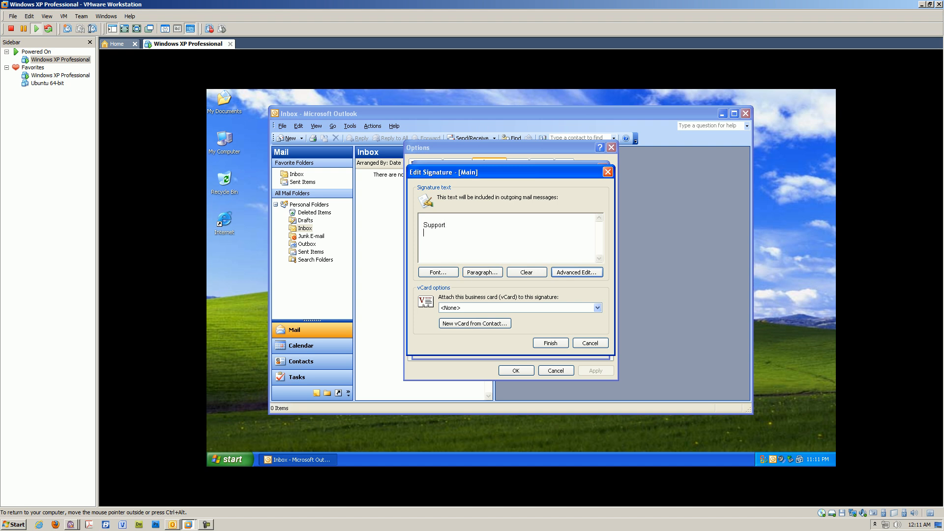
{"action": "type", "text": "512-348-"}
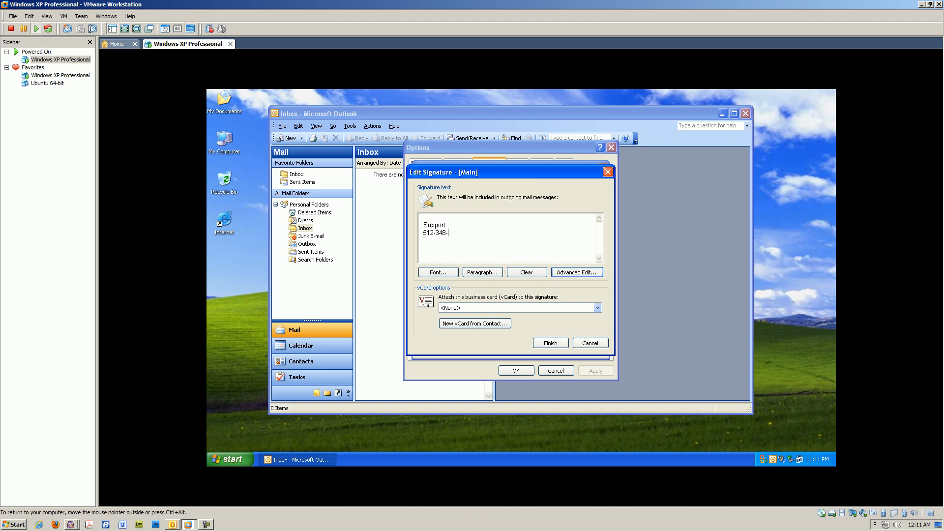
{"action": "scroll", "scroll_direction": "up", "scroll_amount": 3}
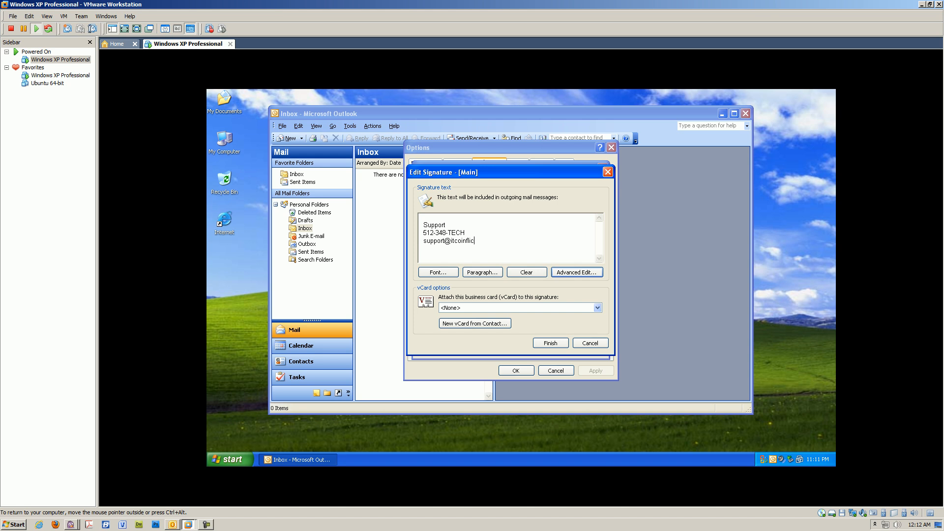
{"action": "type", "text": "t.com"}
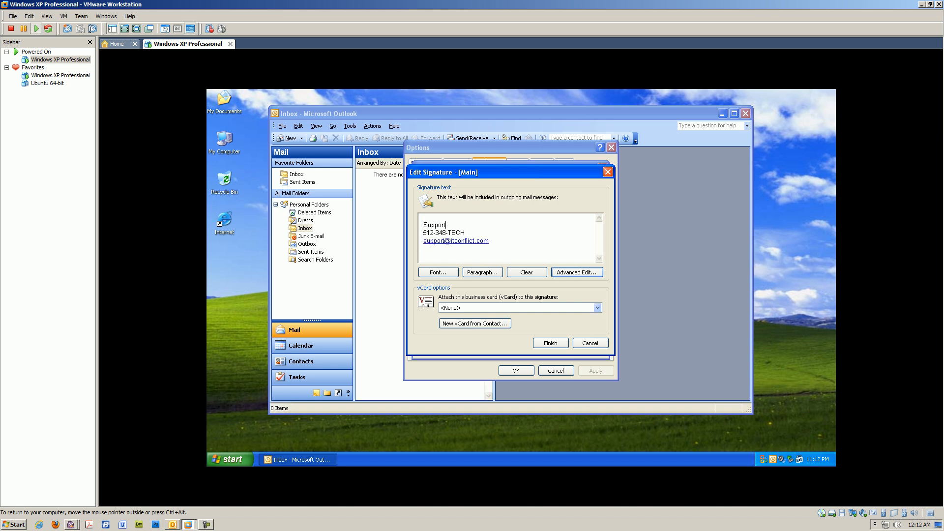
Keep Support on its own line and enlarge the word Support's font
{"action": "key", "text": "Delete"}
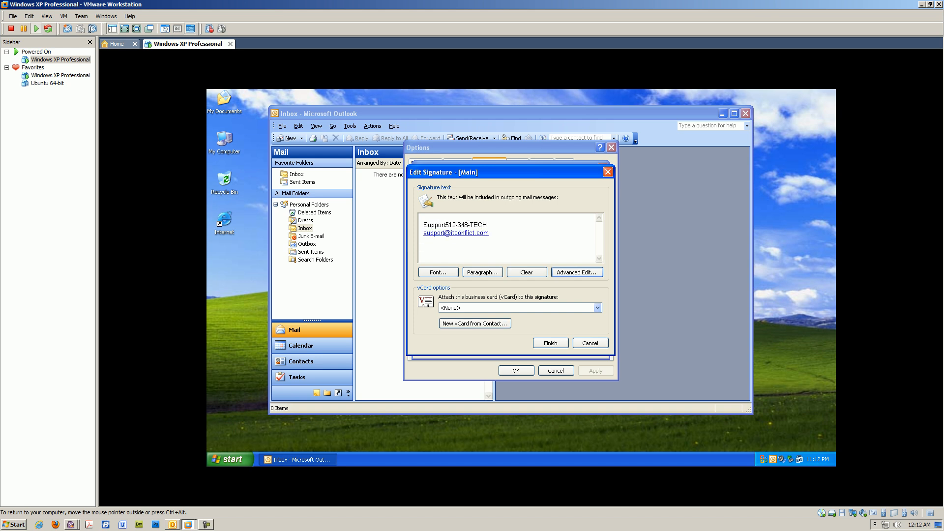
{"action": "key", "text": "Enter"}
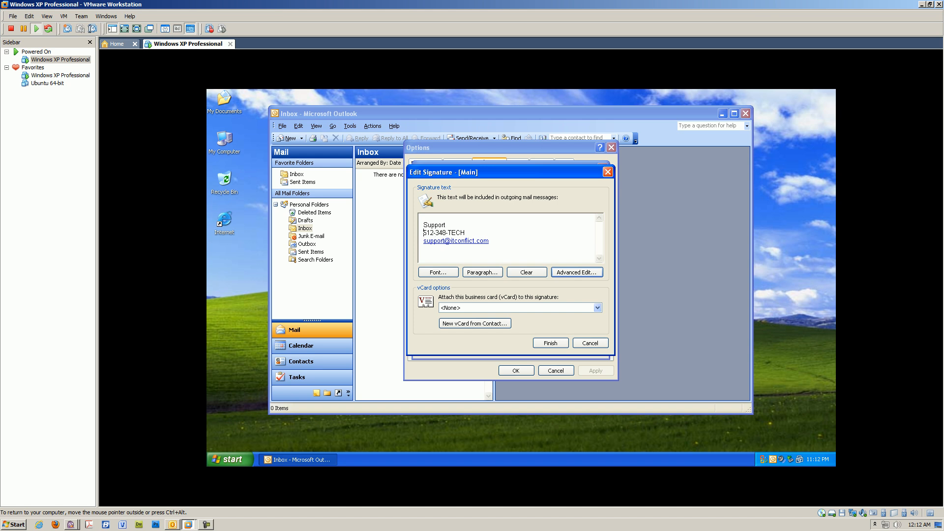
{"action": "double_click", "coordinate": [432, 224]}
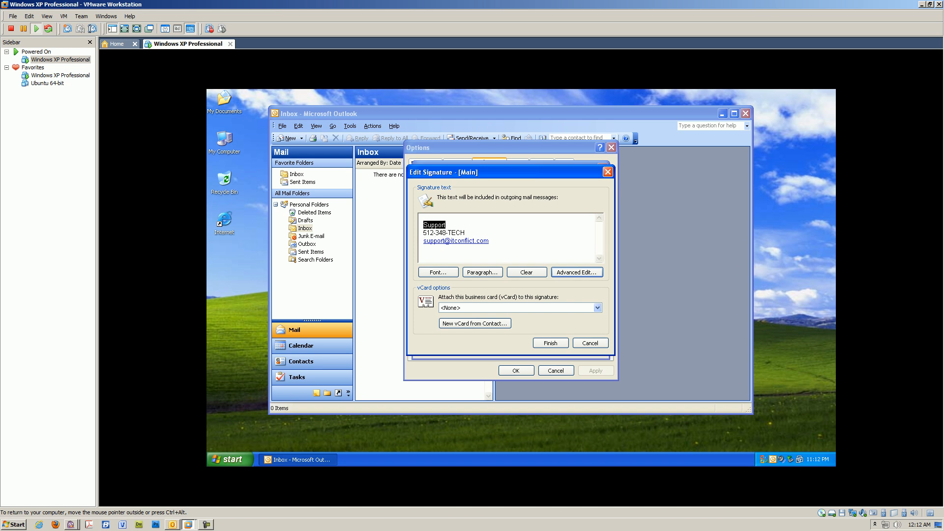
{"action": "left_click", "coordinate": [436, 272]}
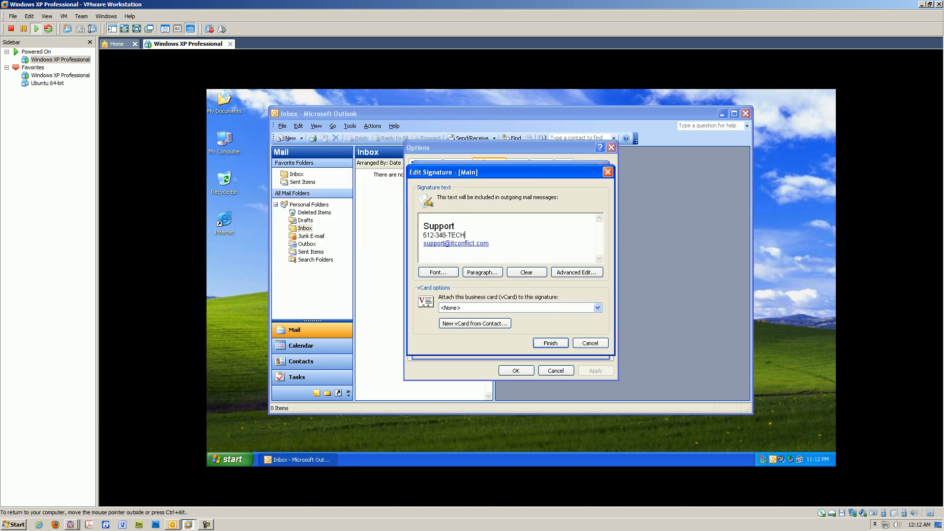
Select the word Support and set its font colour to blue after trying other colours
{"action": "double_click", "coordinate": [438, 226]}
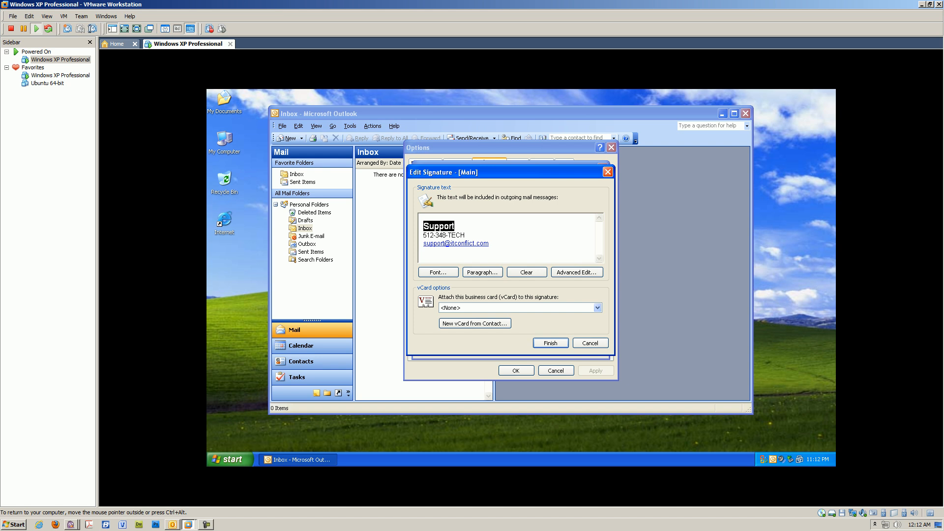
{"action": "left_click", "coordinate": [438, 273]}
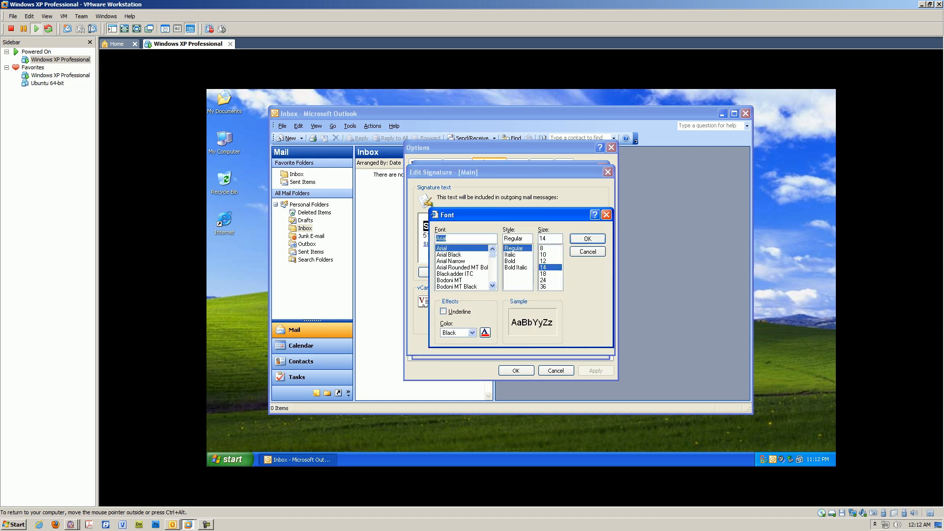
{"action": "left_click", "coordinate": [471, 332]}
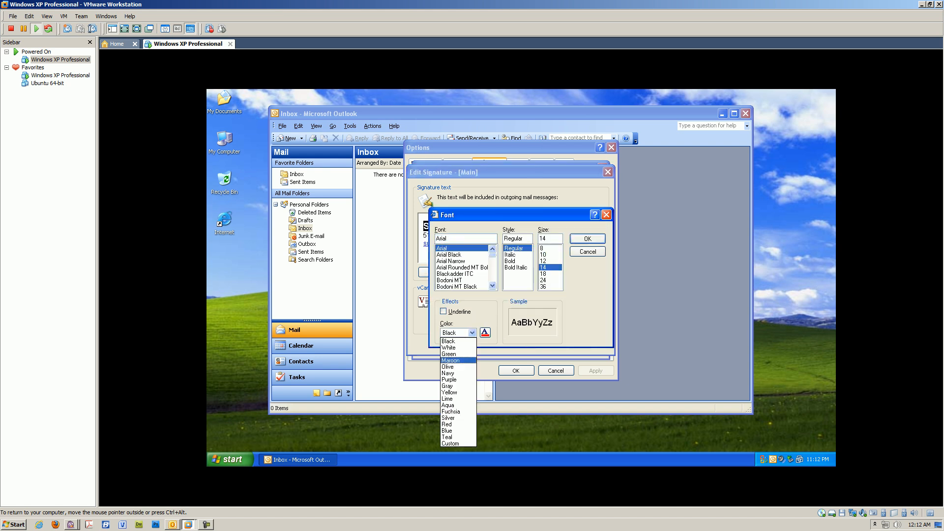
{"action": "left_click", "coordinate": [448, 366]}
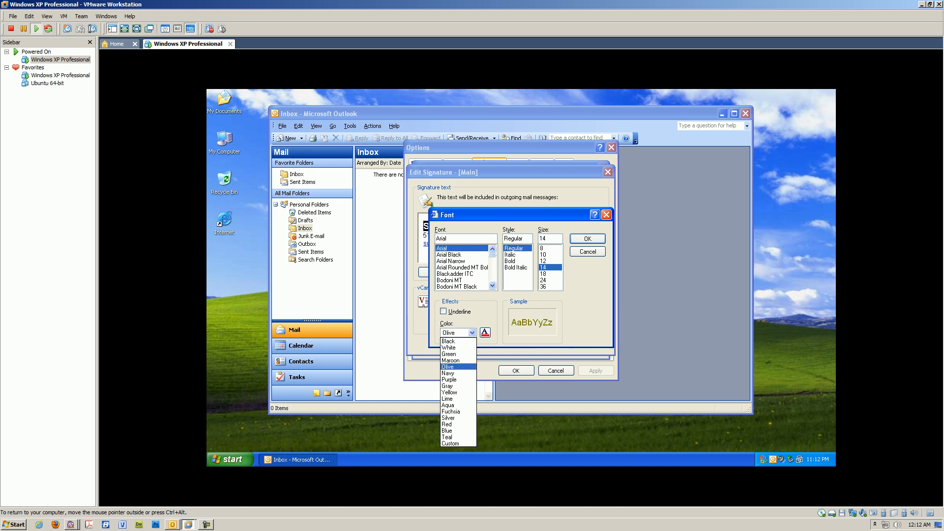
{"action": "left_click", "coordinate": [451, 411]}
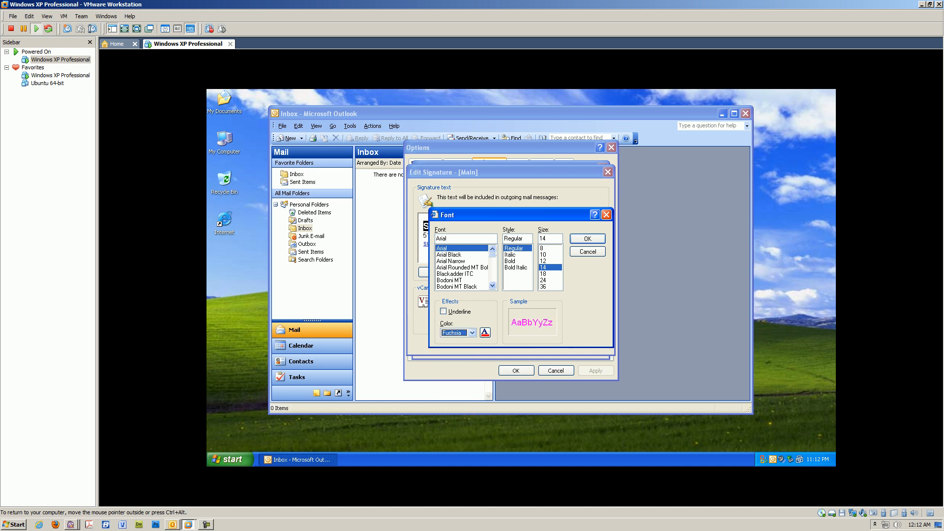
{"action": "left_click", "coordinate": [472, 332]}
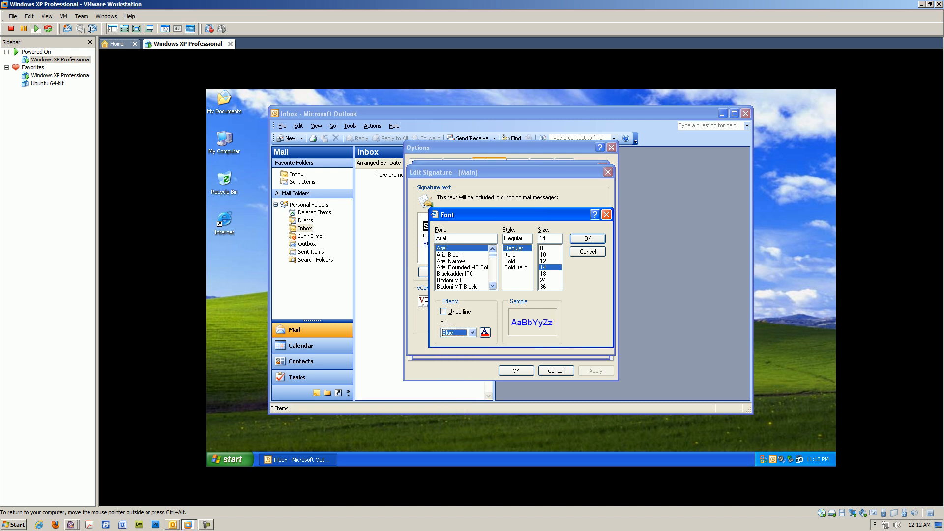
Make Support underlined at size 12 and apply the font changes
{"action": "left_click", "coordinate": [443, 311]}
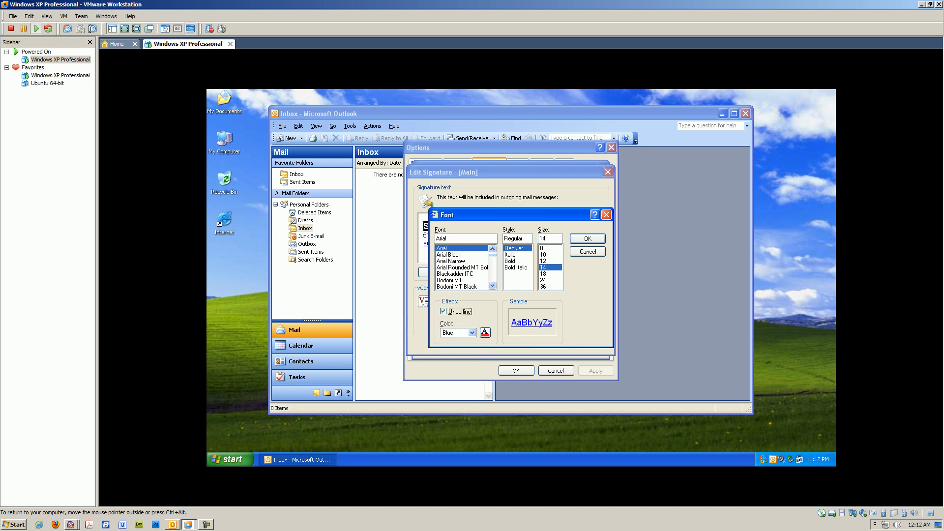
{"action": "left_click", "coordinate": [546, 262]}
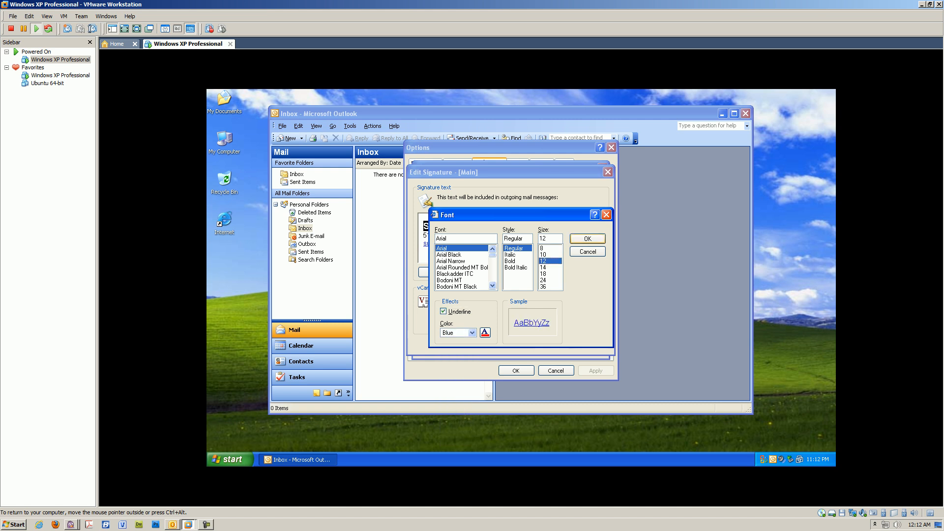
{"action": "left_click", "coordinate": [585, 238]}
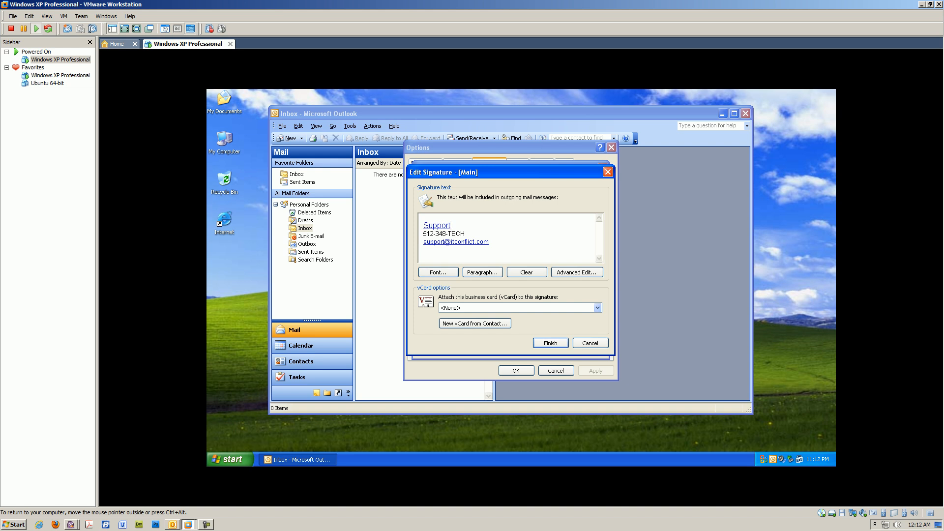
Save the Main signature and confirm the signature list with Main added
{"action": "left_click", "coordinate": [484, 242]}
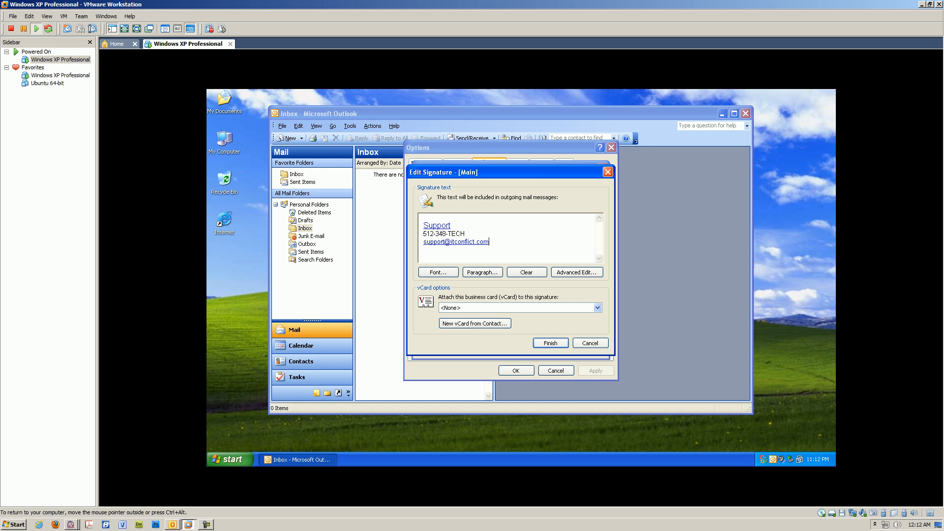
{"action": "left_click", "coordinate": [549, 342]}
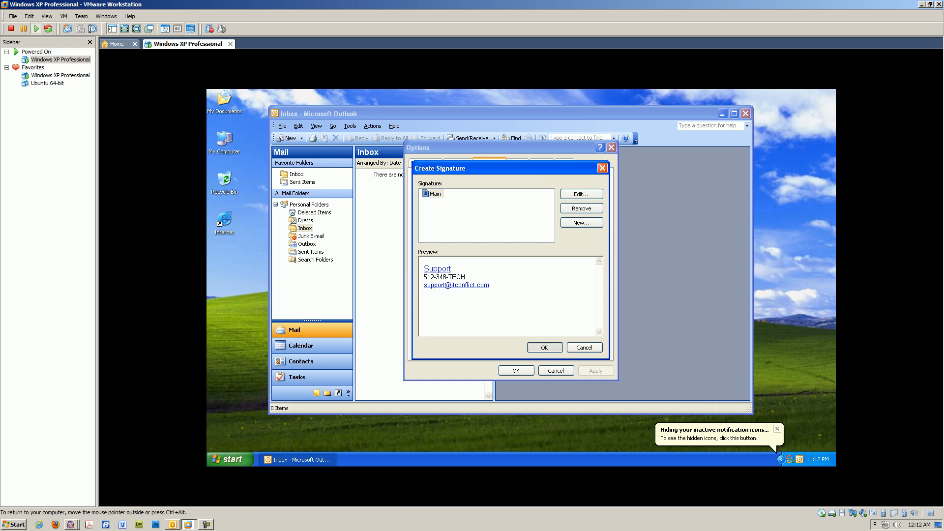
{"action": "left_click", "coordinate": [544, 347]}
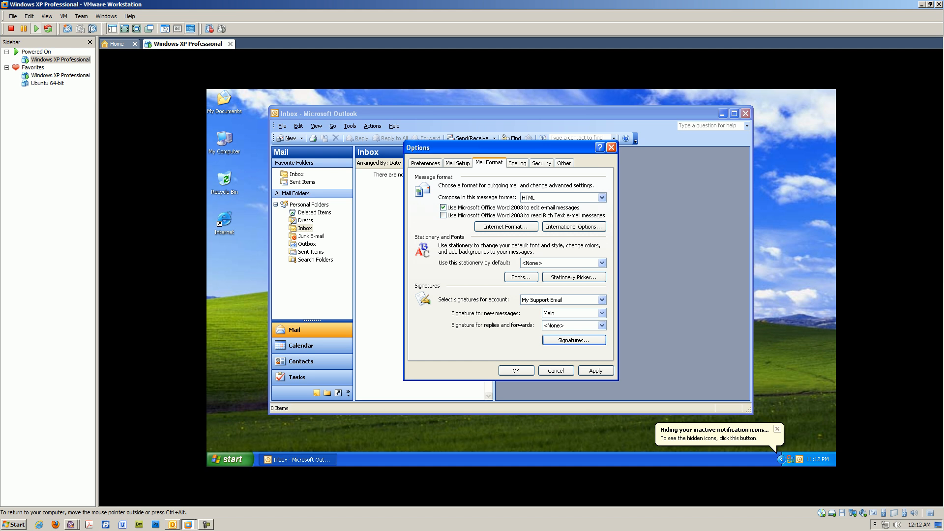
Use Main for new messages, pick the replies/forwards signature, and close the options
{"action": "left_click", "coordinate": [603, 326]}
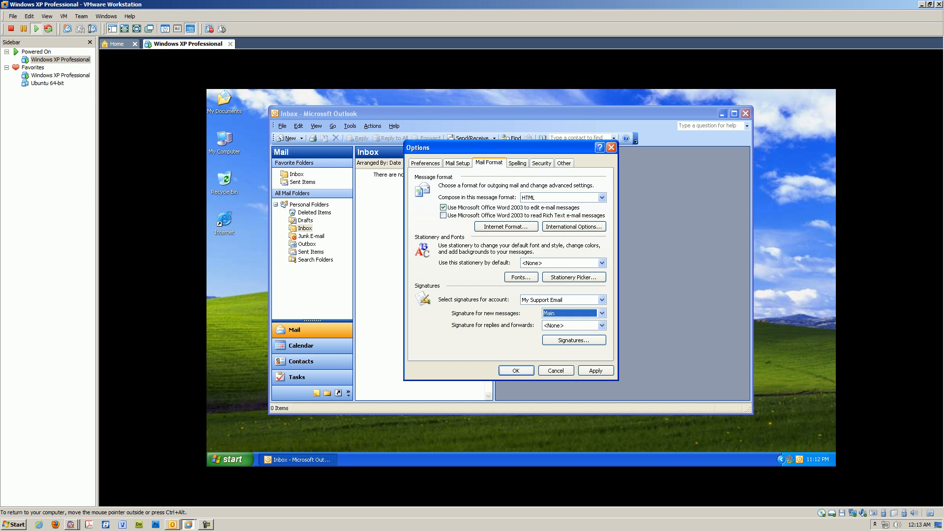
{"action": "left_click", "coordinate": [604, 325]}
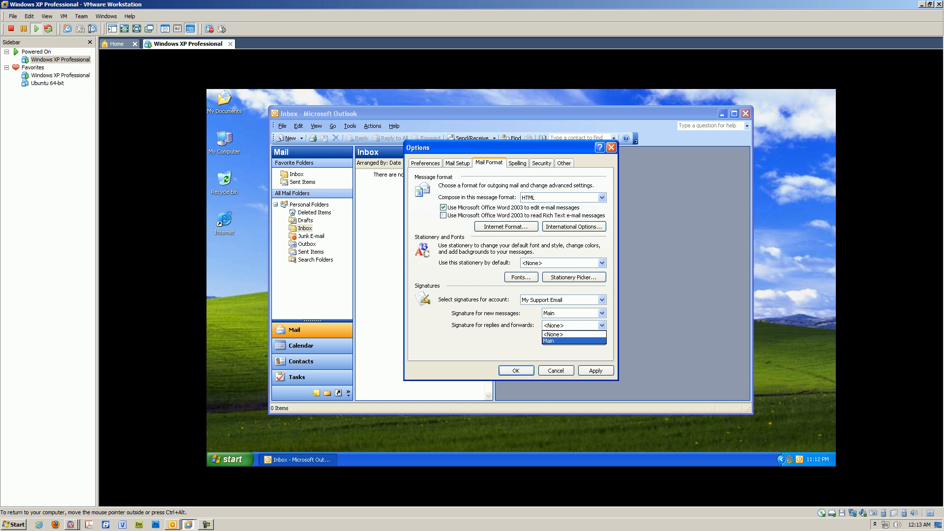
{"action": "left_click", "coordinate": [548, 340]}
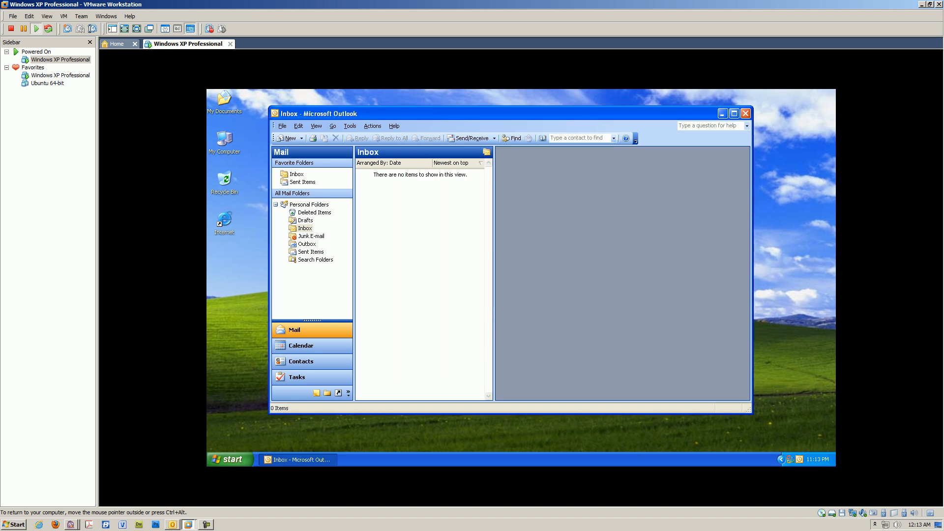
{"action": "mouse_move", "coordinate": [288, 138]}
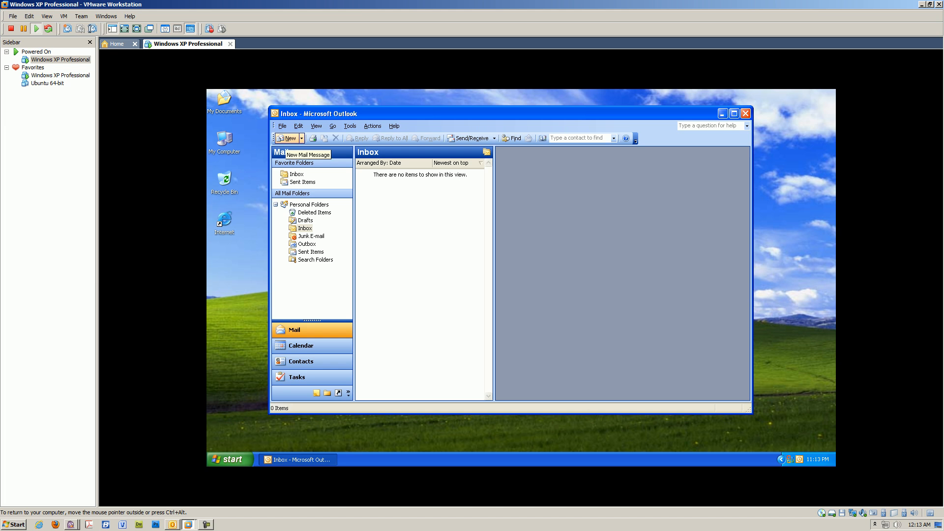
Start a new message and write 'Hello World, Did you get my email?' above the signature
{"action": "left_click", "coordinate": [301, 138]}
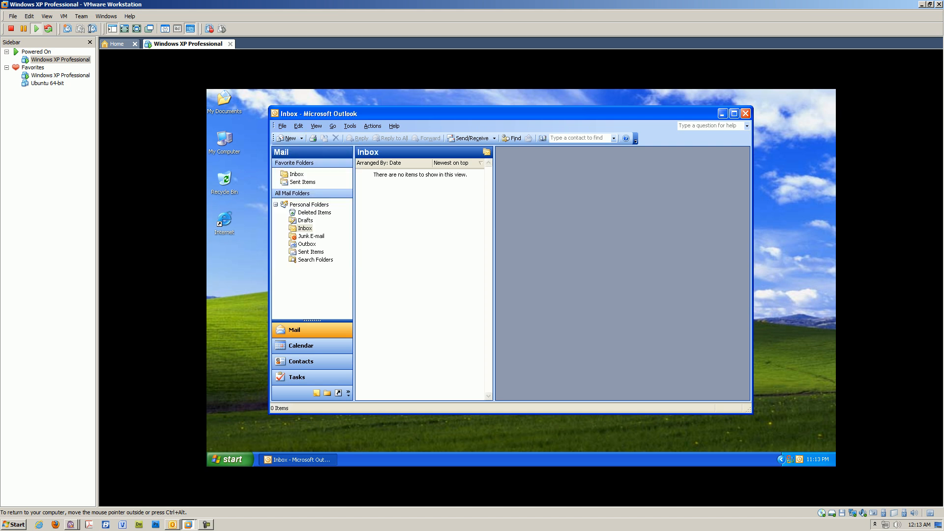
{"action": "left_click", "coordinate": [287, 137]}
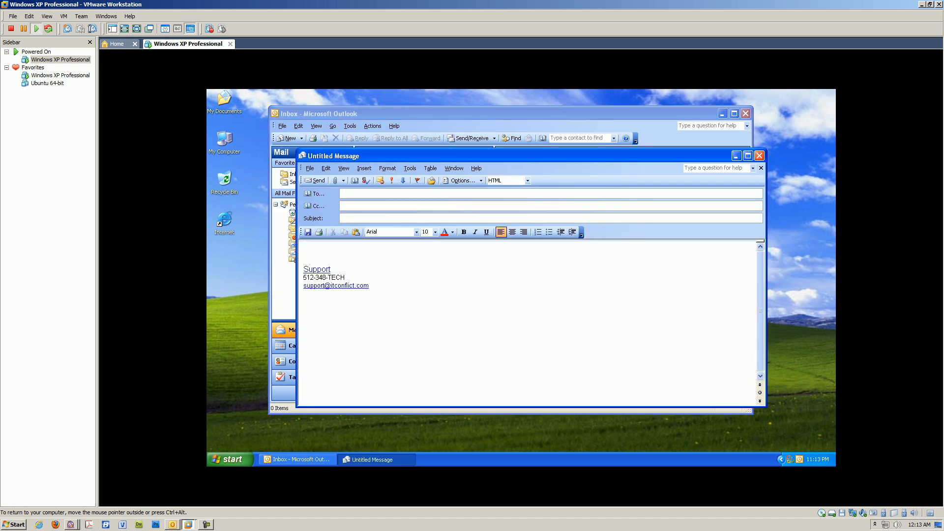
{"action": "type", "text": "Hello World,"}
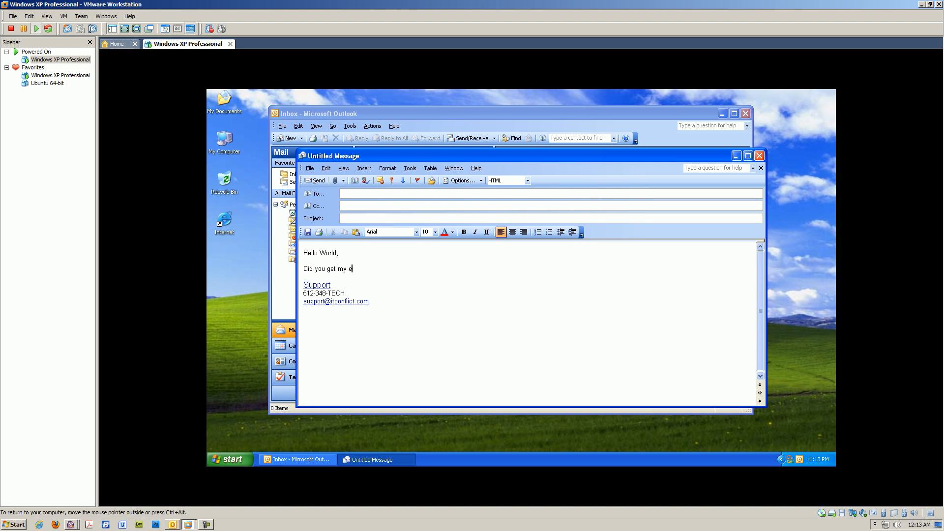
{"action": "type", "text": "mail?"}
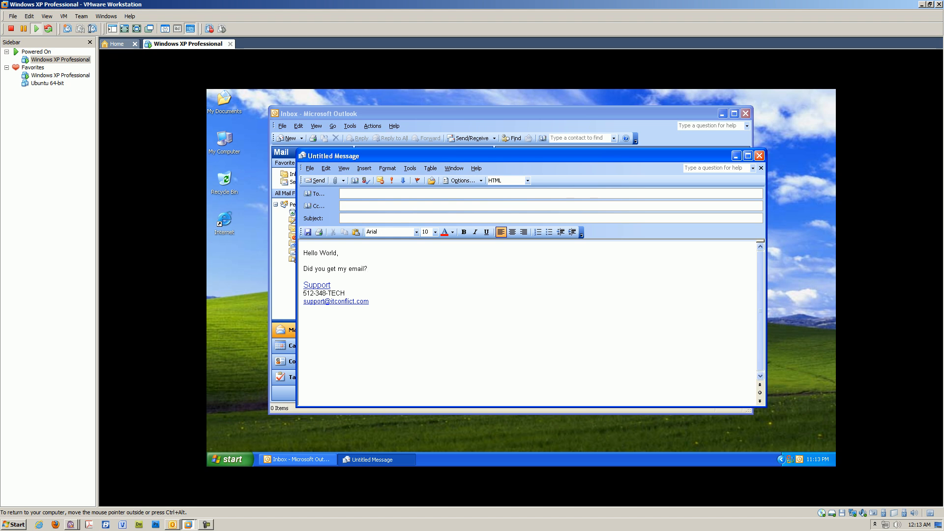
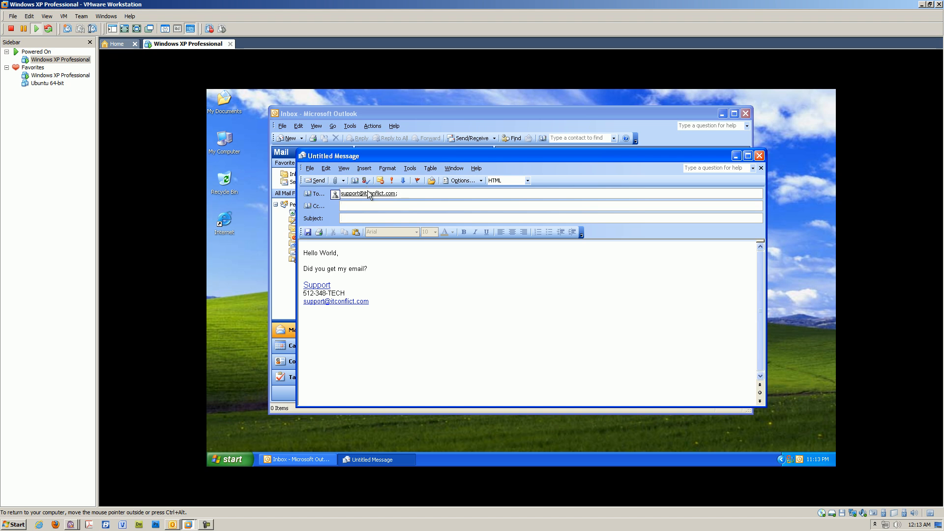
Address it to the support account with subject 'Did you get my last email?'
{"action": "type", "text": "Did you get my last email?"}
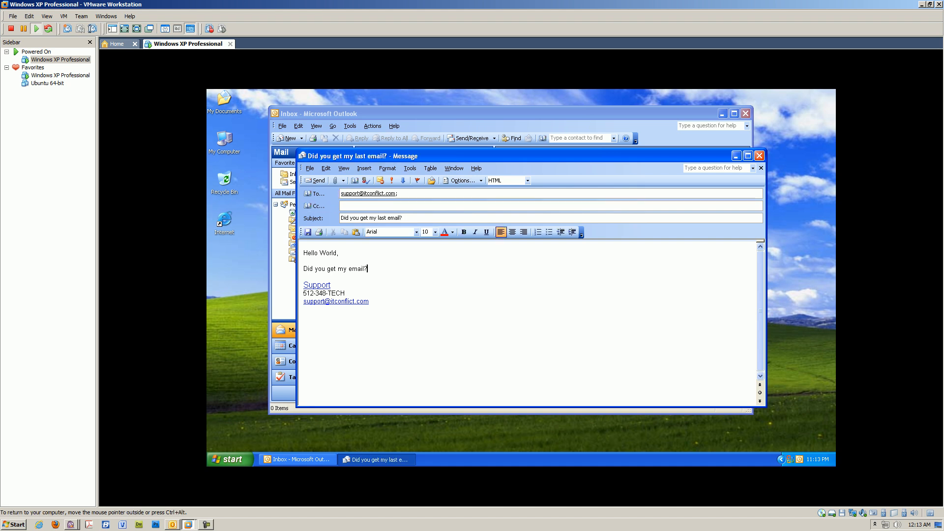
Send the message, check it in Sent Items, then return to the empty Inbox
{"action": "left_click", "coordinate": [314, 180]}
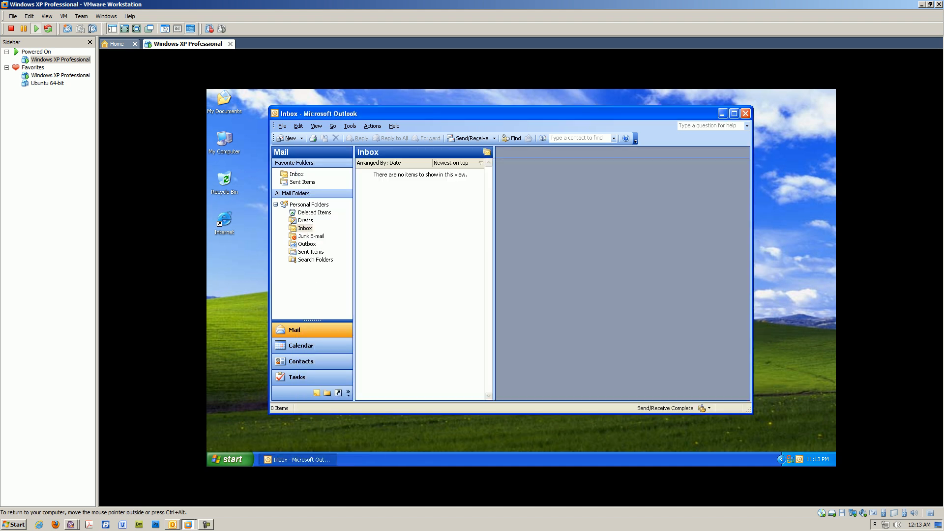
{"action": "left_click", "coordinate": [304, 252]}
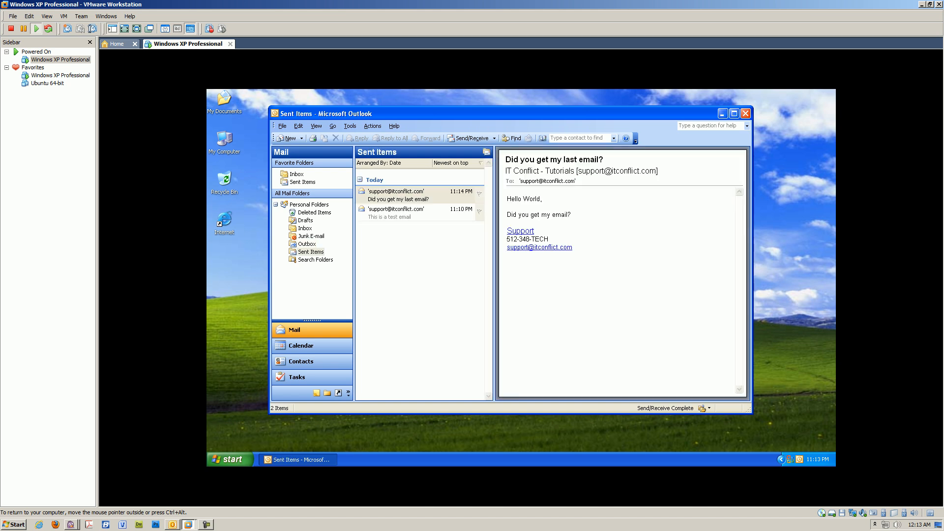
{"action": "left_click", "coordinate": [397, 195]}
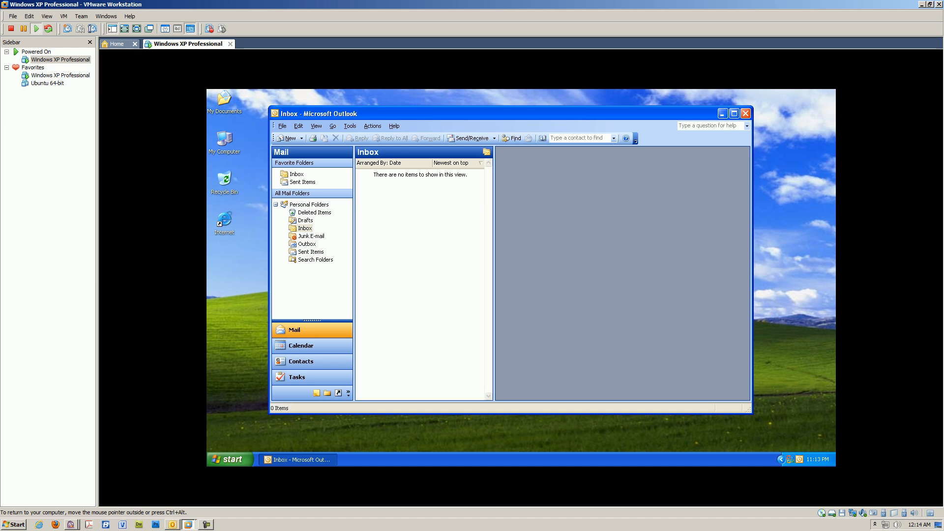
{"action": "left_click", "coordinate": [349, 126]}
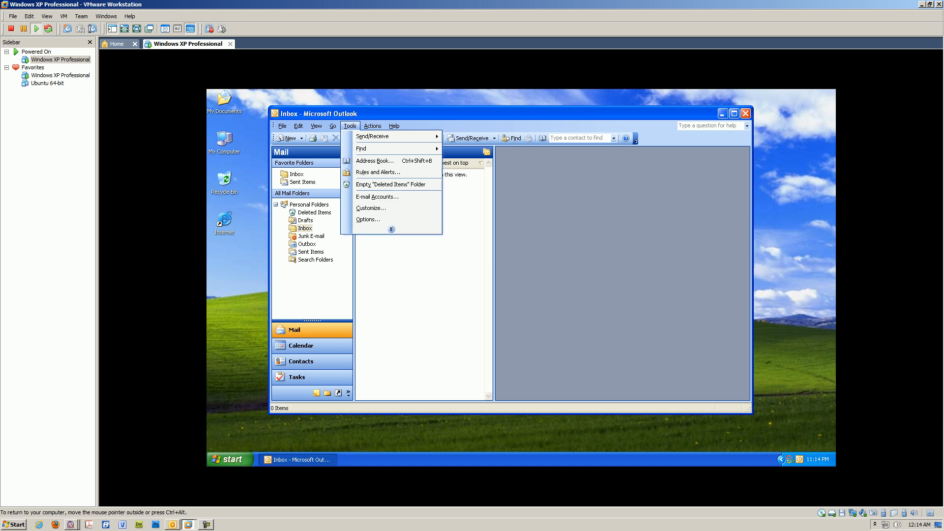
{"action": "mouse_move", "coordinate": [368, 219]}
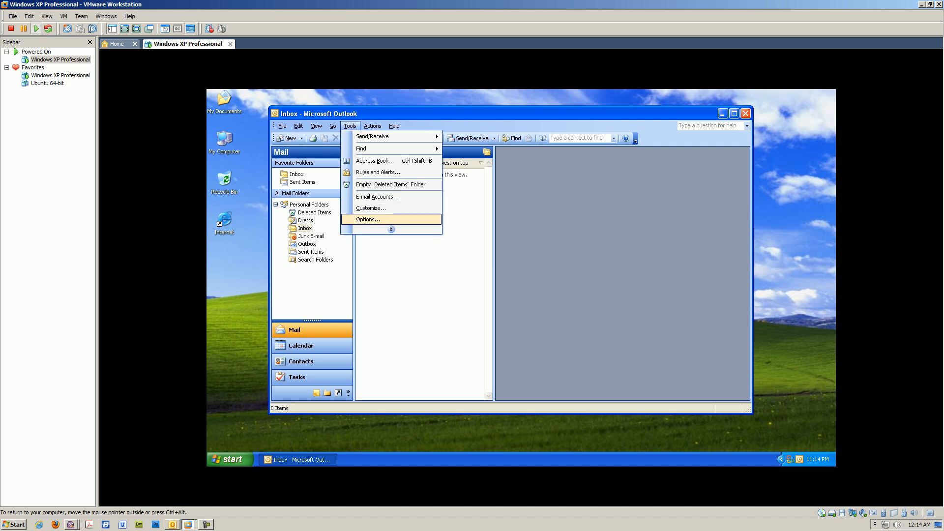
Reach the Send/Receive Groups settings via Options, Mail Setup
{"action": "left_click", "coordinate": [368, 219]}
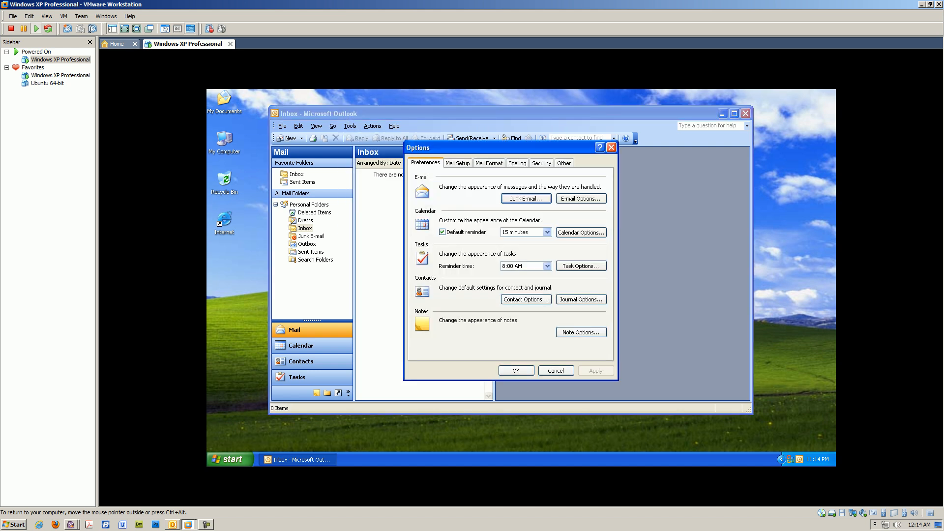
{"action": "left_click", "coordinate": [457, 163]}
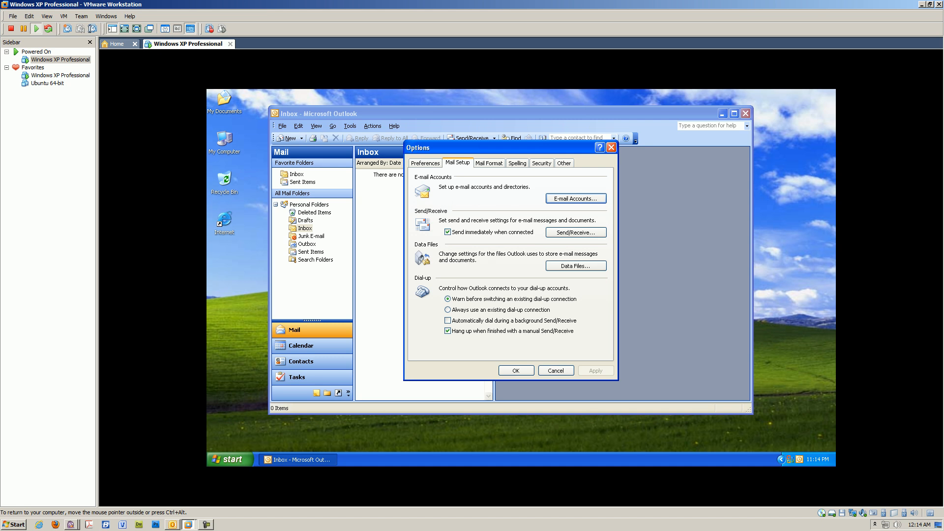
{"action": "left_click", "coordinate": [574, 232]}
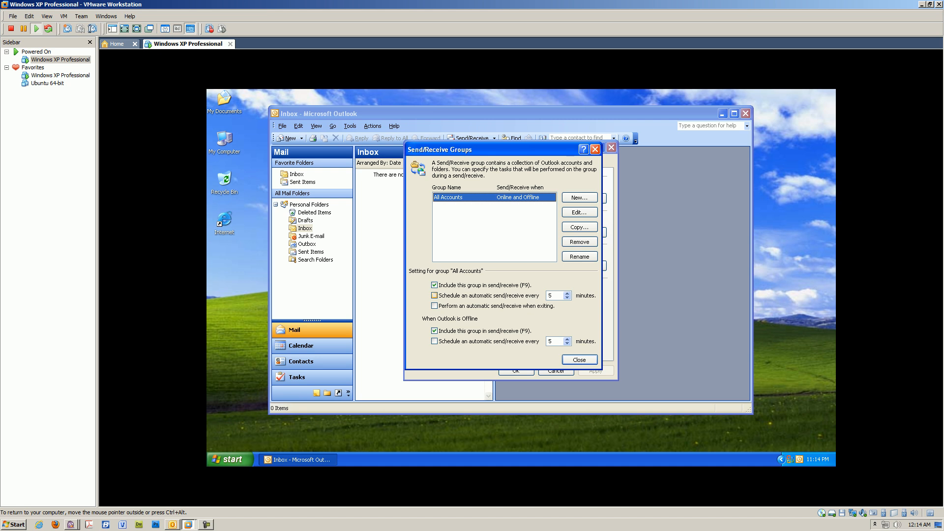
Schedule All Accounts send/receive every 2 minutes and on exit, exclude it offline, and close
{"action": "left_click", "coordinate": [433, 296]}
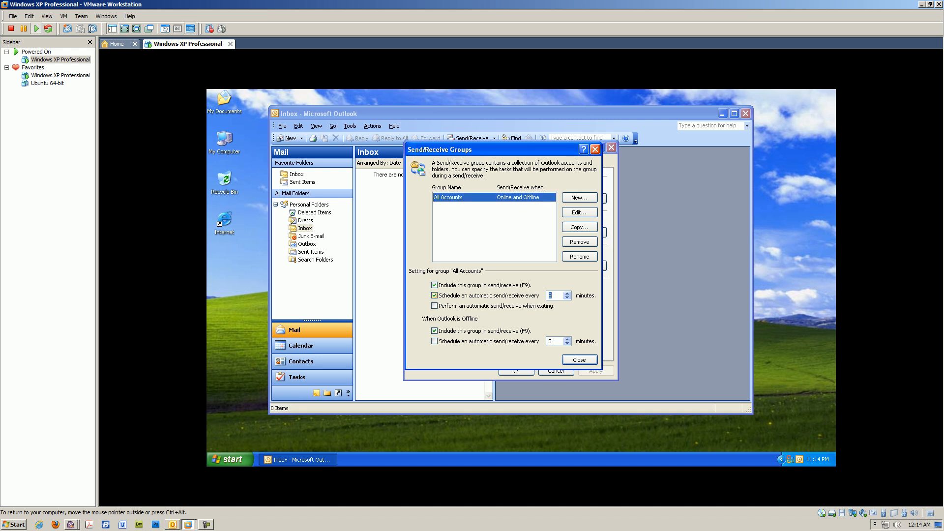
{"action": "left_click", "coordinate": [564, 297]}
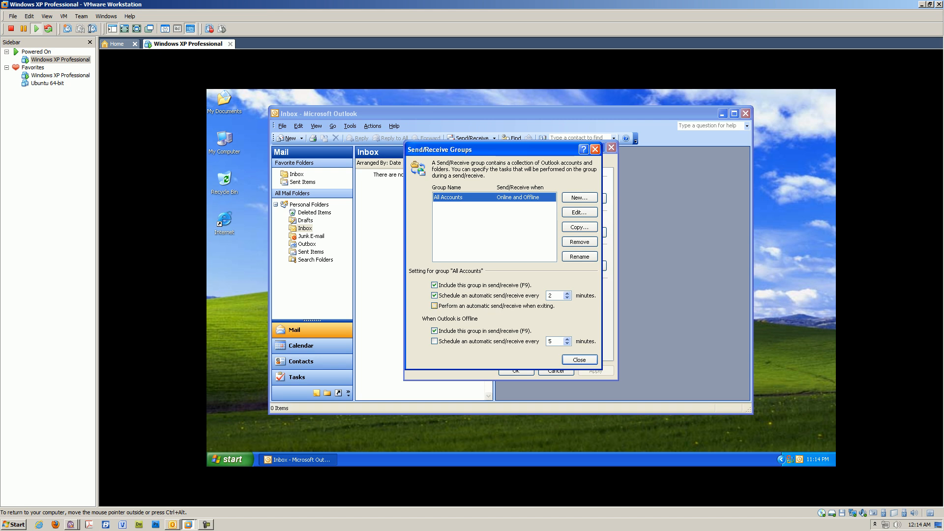
{"action": "left_click", "coordinate": [434, 306]}
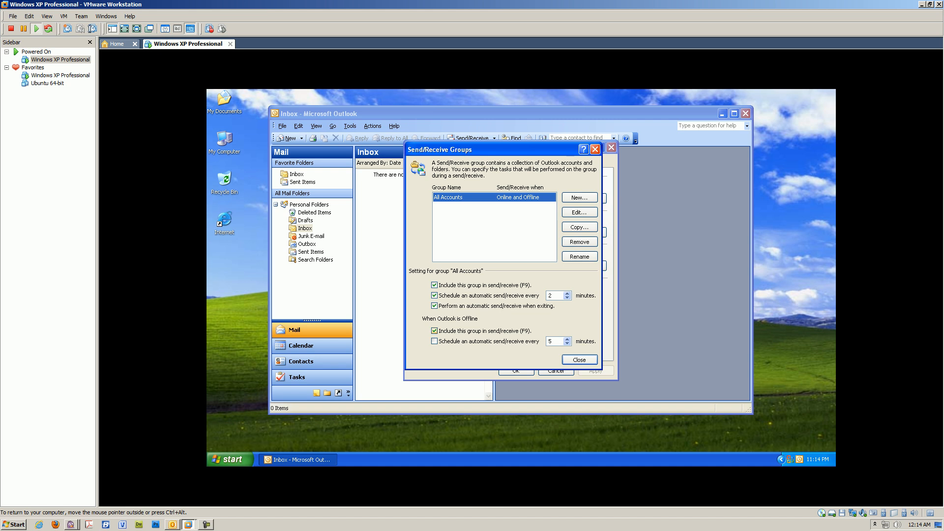
{"action": "left_click", "coordinate": [434, 330]}
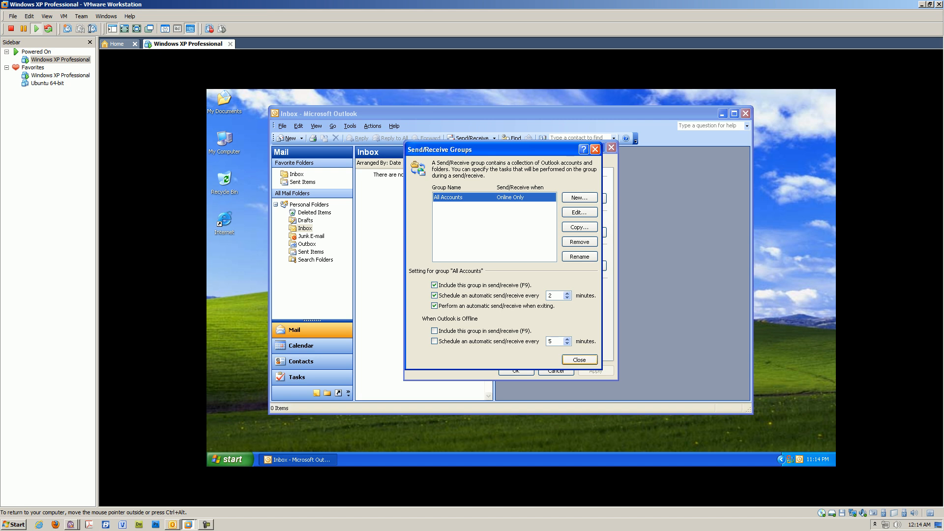
{"action": "left_click", "coordinate": [578, 360]}
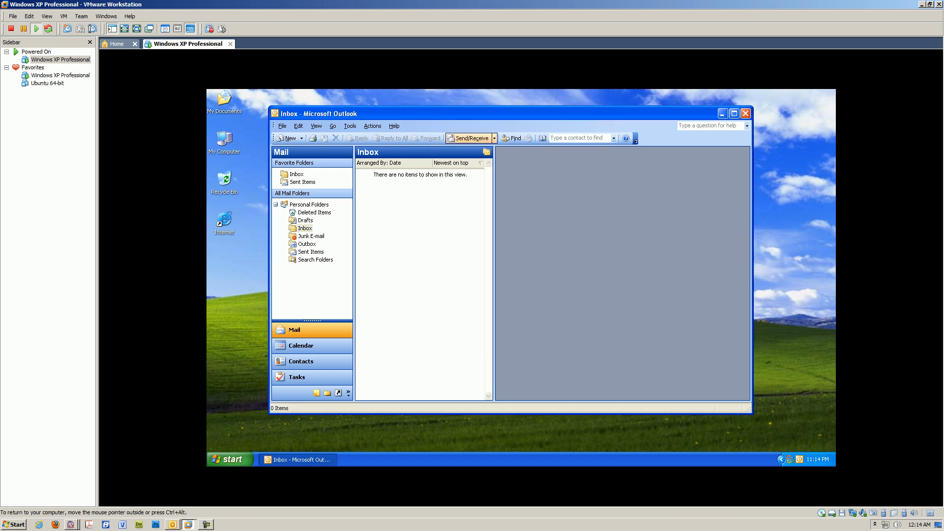
{"action": "mouse_move", "coordinate": [471, 138]}
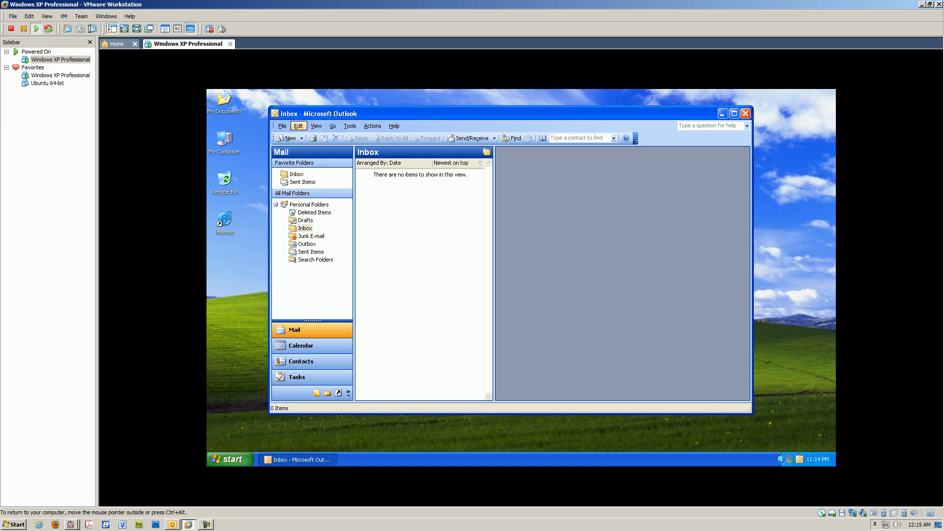
{"action": "left_click", "coordinate": [282, 125]}
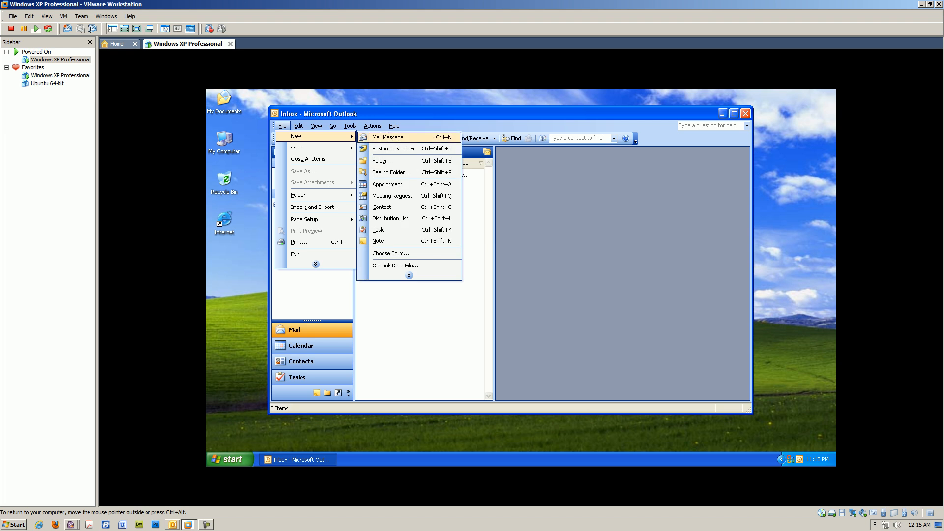
{"action": "mouse_move", "coordinate": [381, 206]}
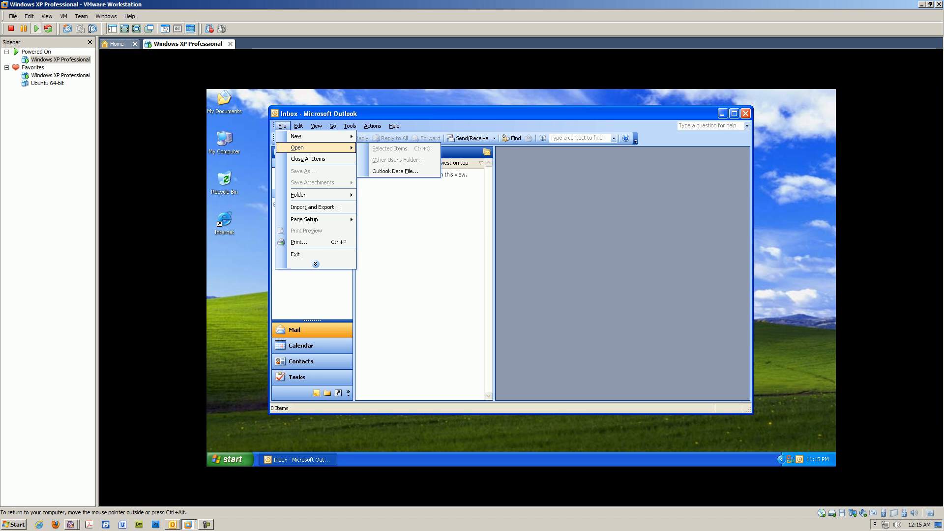
{"action": "mouse_move", "coordinate": [397, 171]}
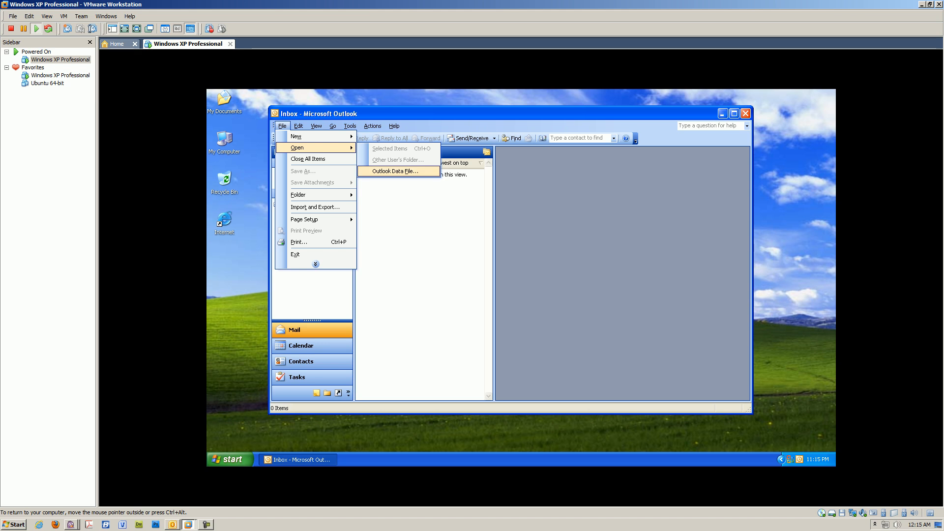
{"action": "mouse_move", "coordinate": [315, 254]}
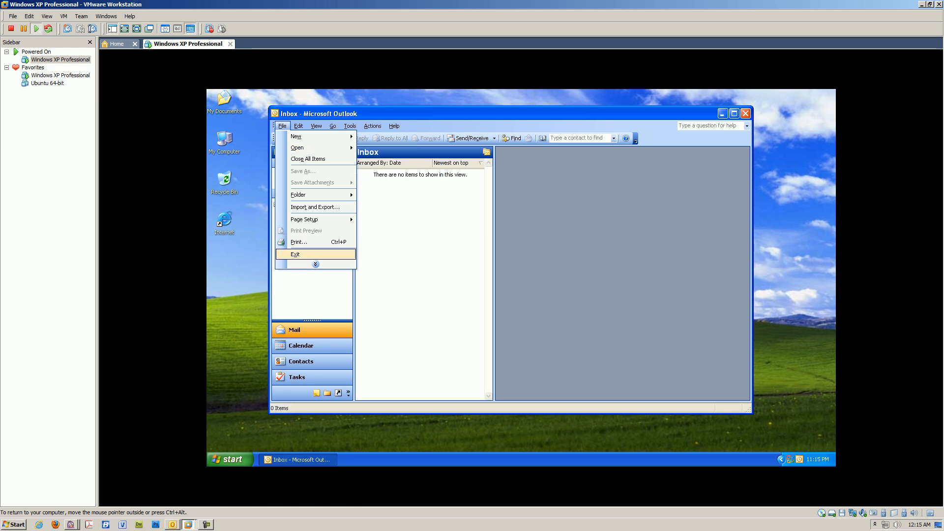
{"action": "mouse_move", "coordinate": [314, 206]}
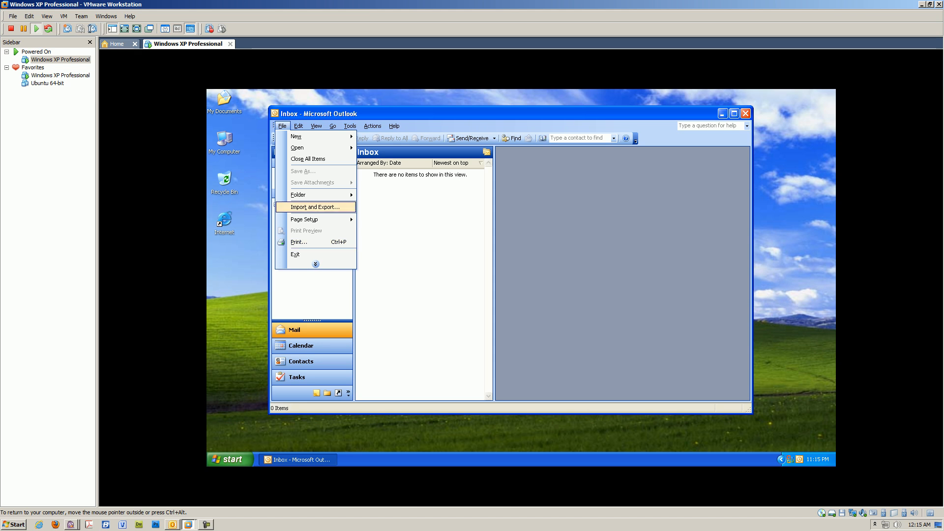
{"action": "left_click", "coordinate": [297, 126]}
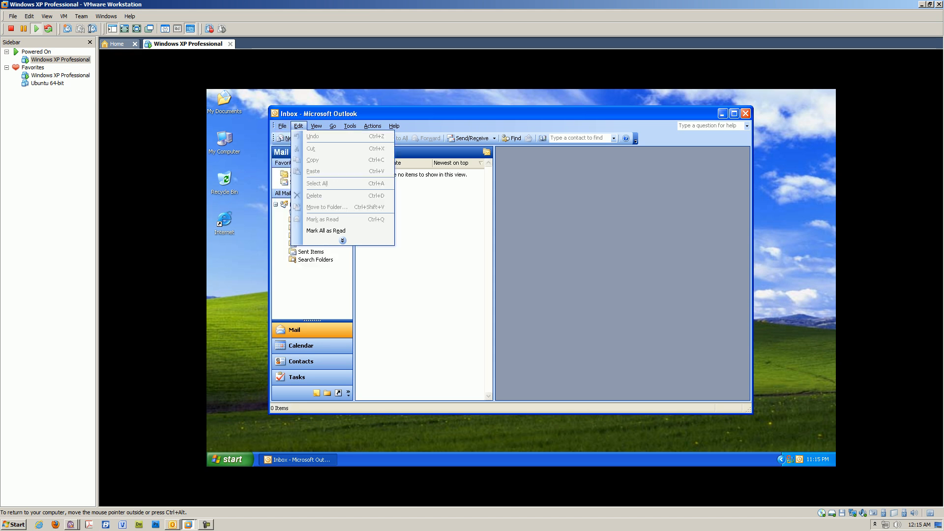
{"action": "left_click", "coordinate": [315, 126]}
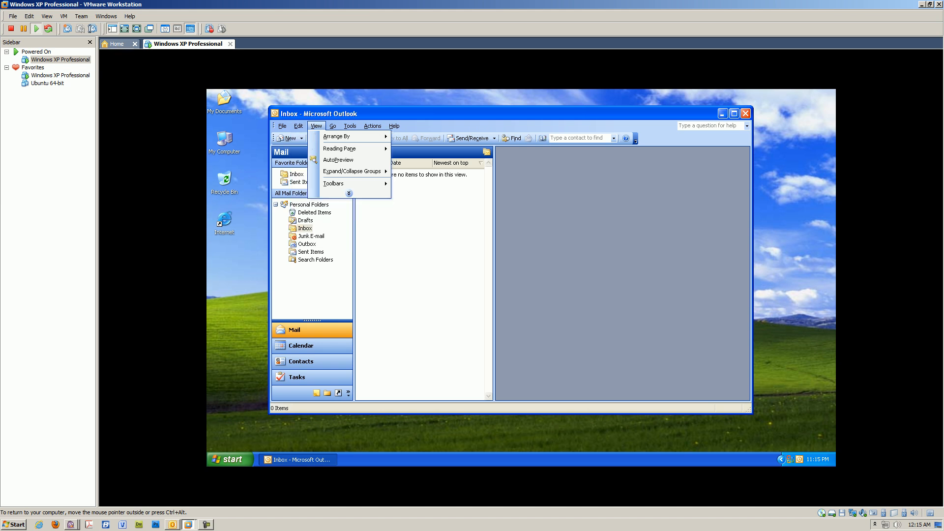
{"action": "left_click", "coordinate": [298, 126]}
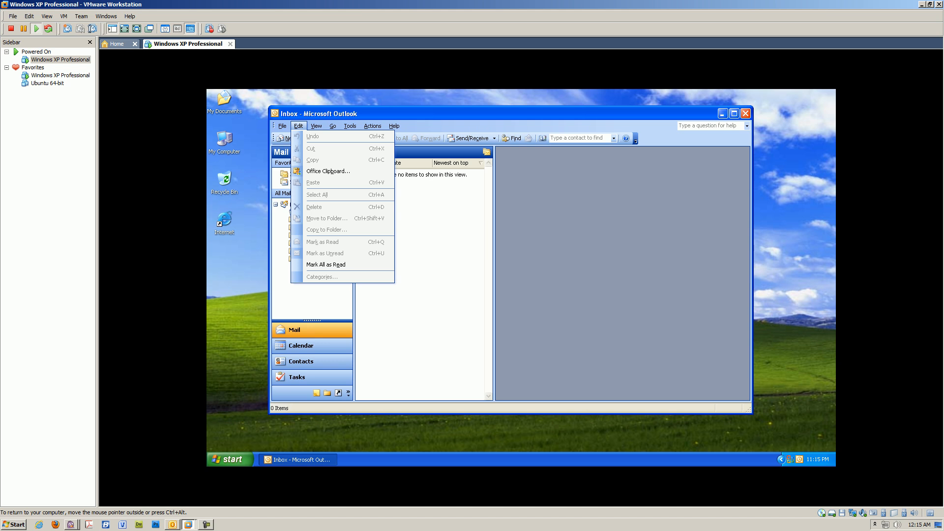
{"action": "left_click", "coordinate": [315, 126]}
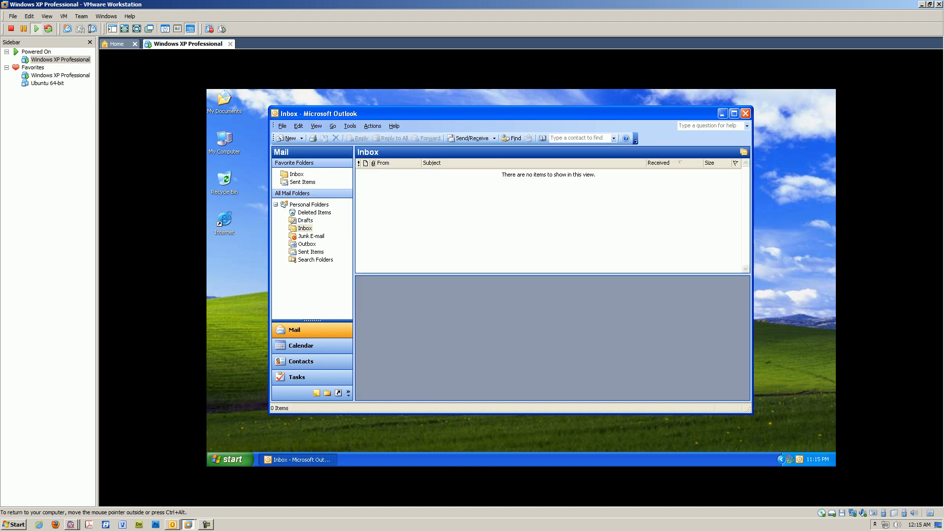
{"action": "left_click", "coordinate": [315, 126]}
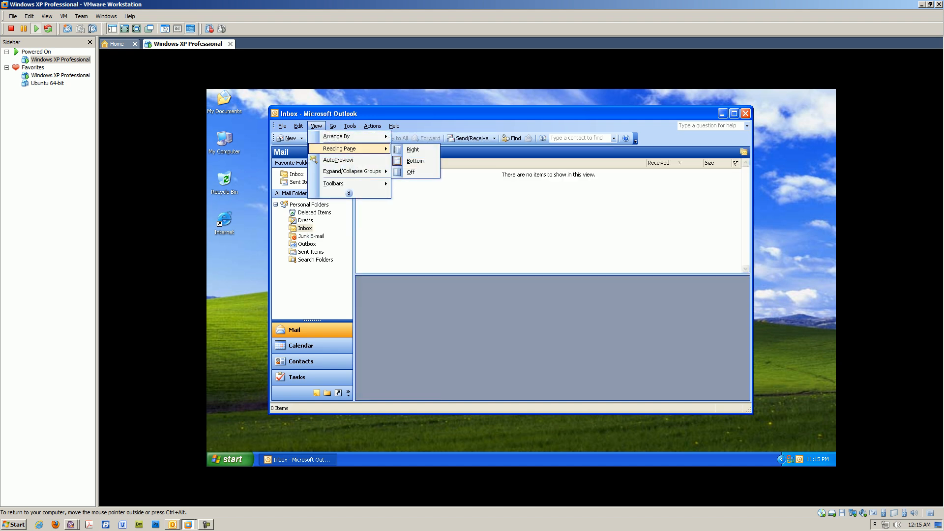
{"action": "left_click", "coordinate": [412, 148]}
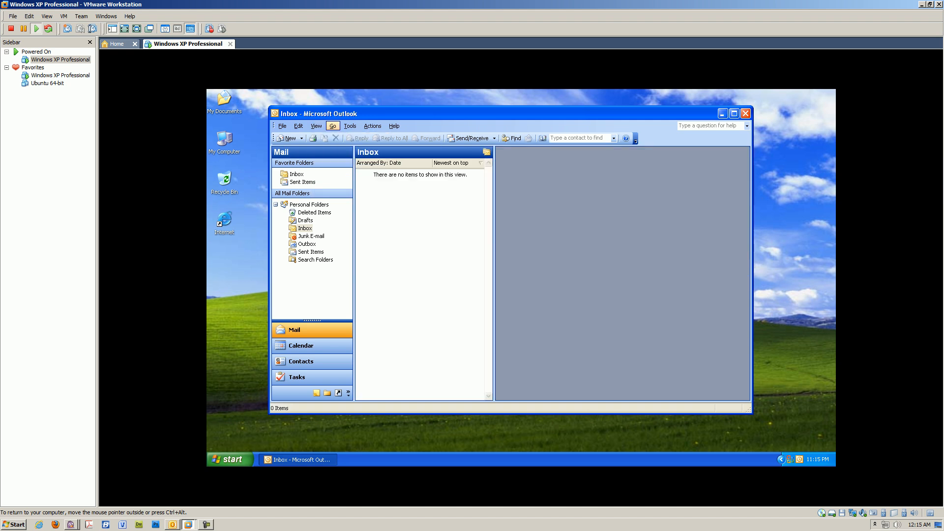
{"action": "left_click", "coordinate": [315, 126]}
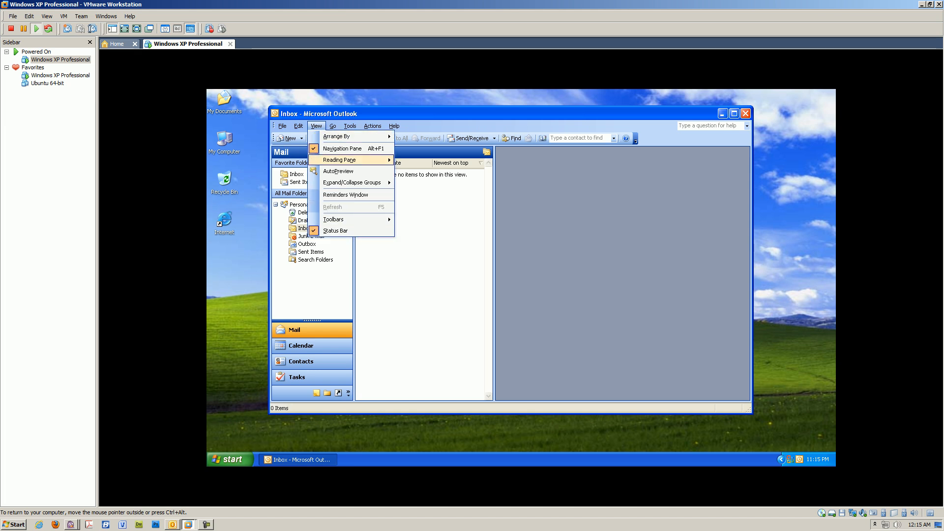
{"action": "left_click", "coordinate": [331, 126]}
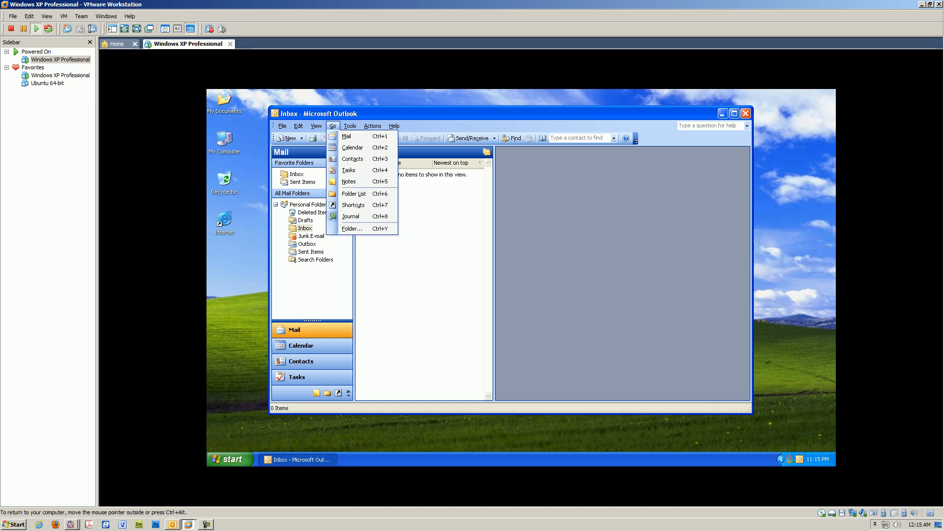
{"action": "mouse_move", "coordinate": [352, 146]}
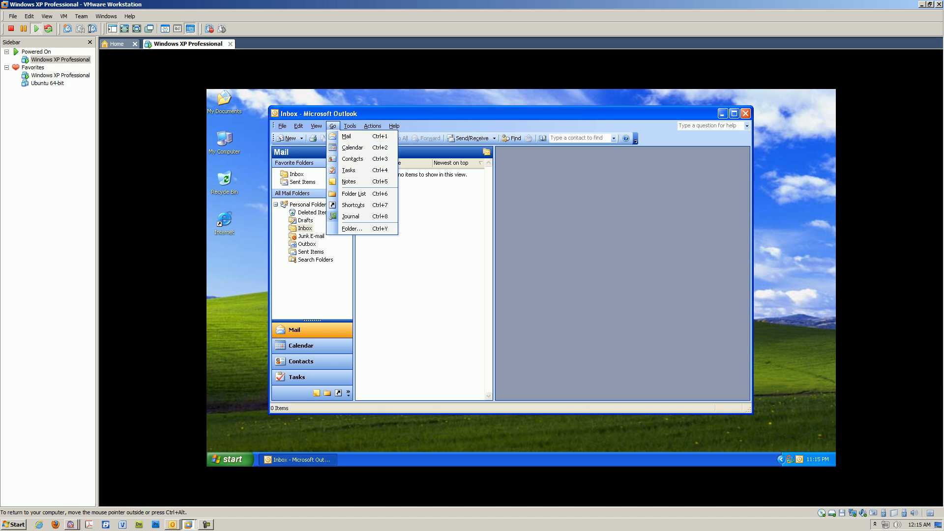
{"action": "mouse_move", "coordinate": [349, 180]}
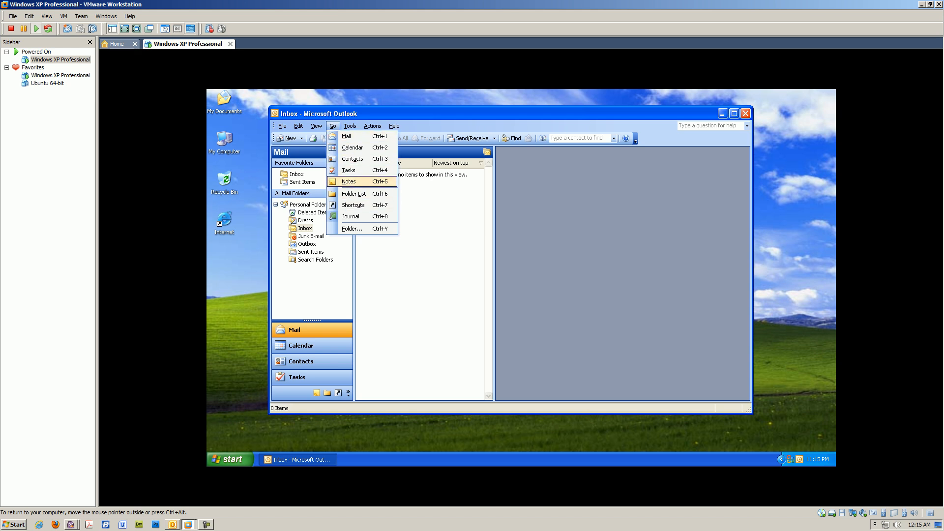
{"action": "left_click", "coordinate": [350, 126]}
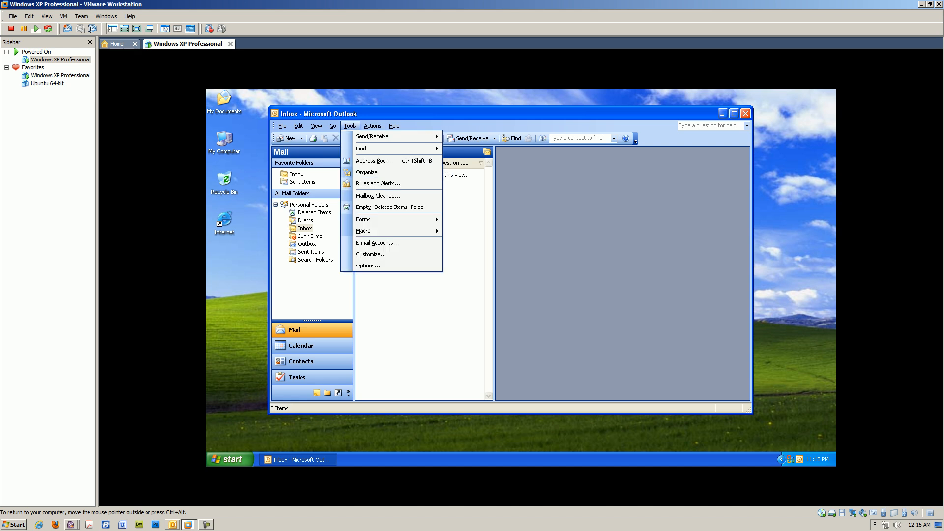
{"action": "mouse_move", "coordinate": [377, 242]}
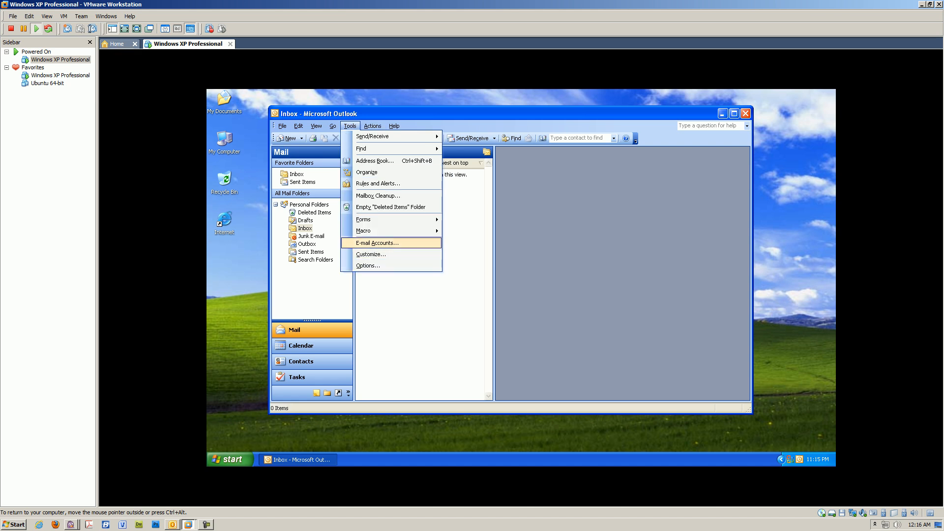
{"action": "mouse_move", "coordinate": [367, 266]}
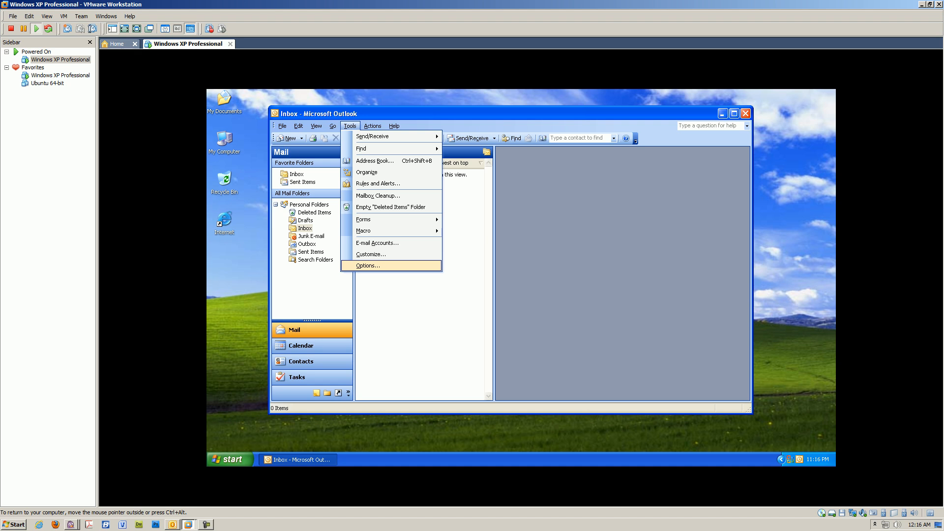
{"action": "left_click", "coordinate": [372, 125]}
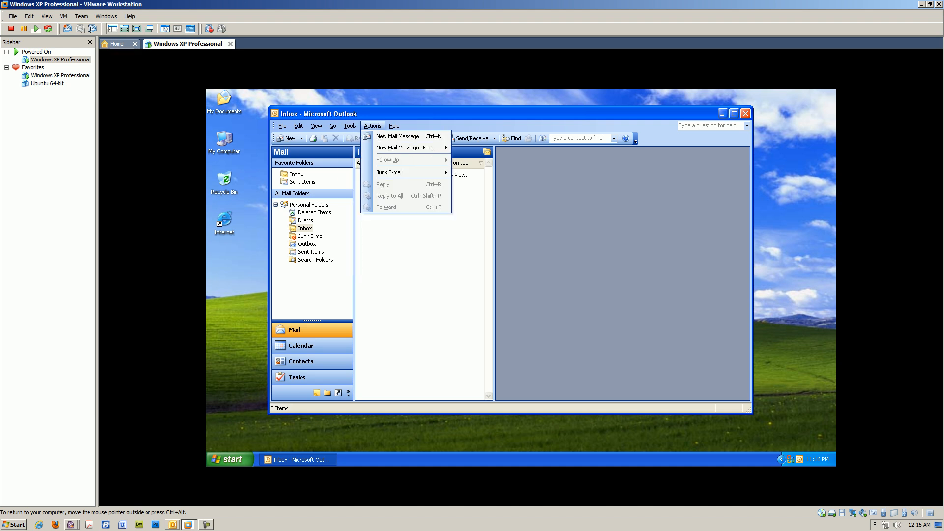
{"action": "mouse_move", "coordinate": [406, 136]}
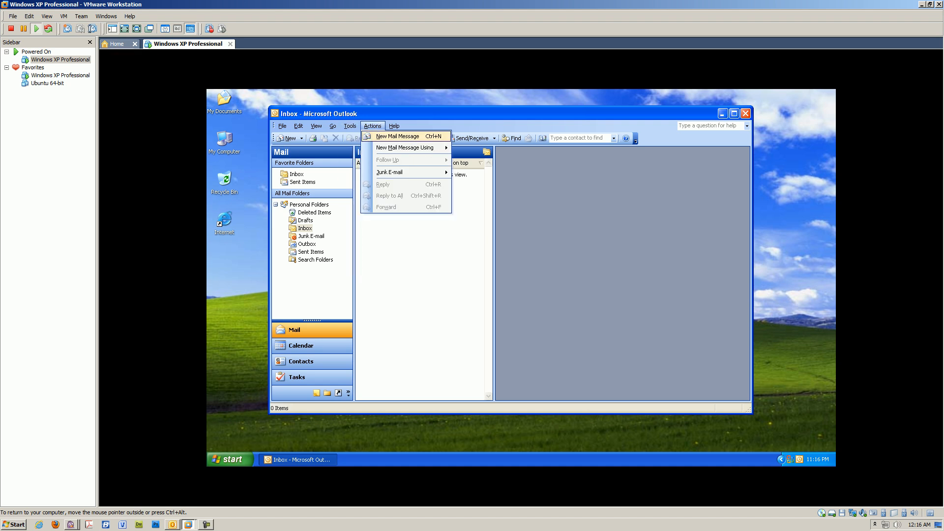
{"action": "mouse_move", "coordinate": [406, 148]}
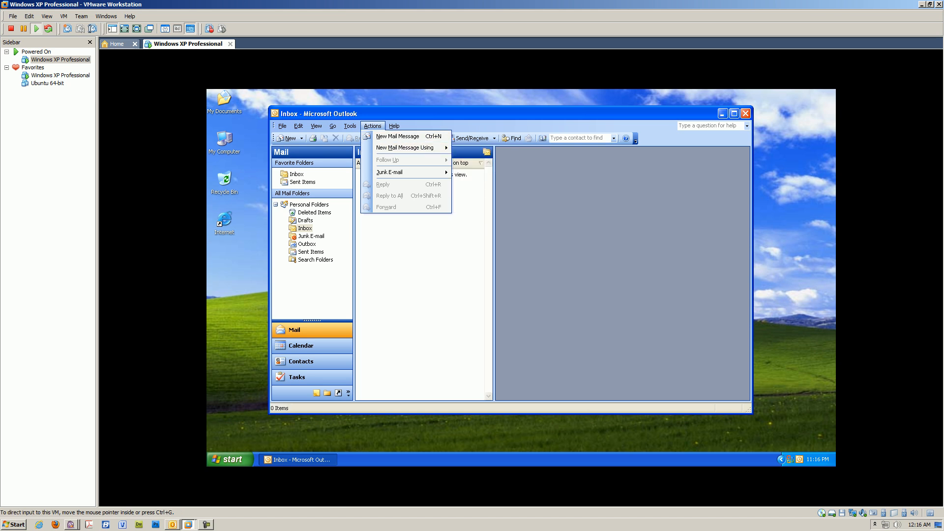
{"action": "mouse_move", "coordinate": [405, 147]}
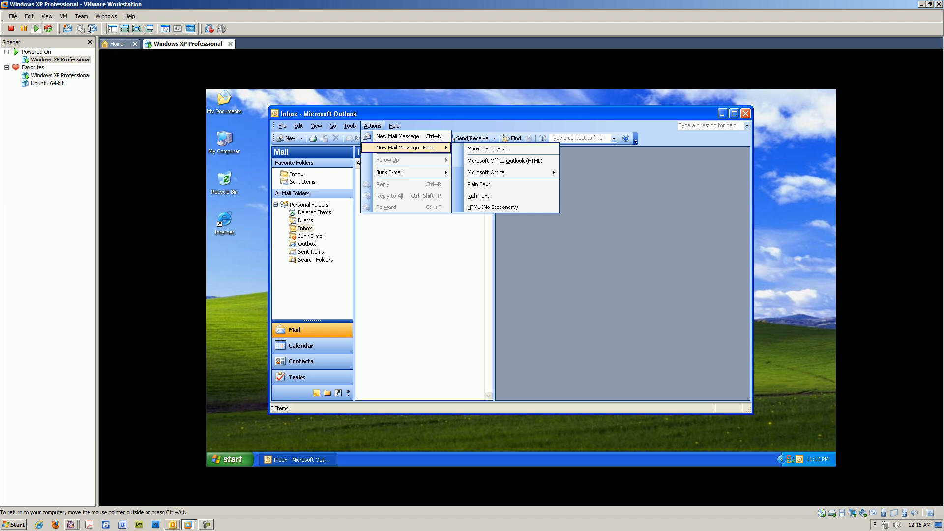
{"action": "left_click", "coordinate": [394, 126]}
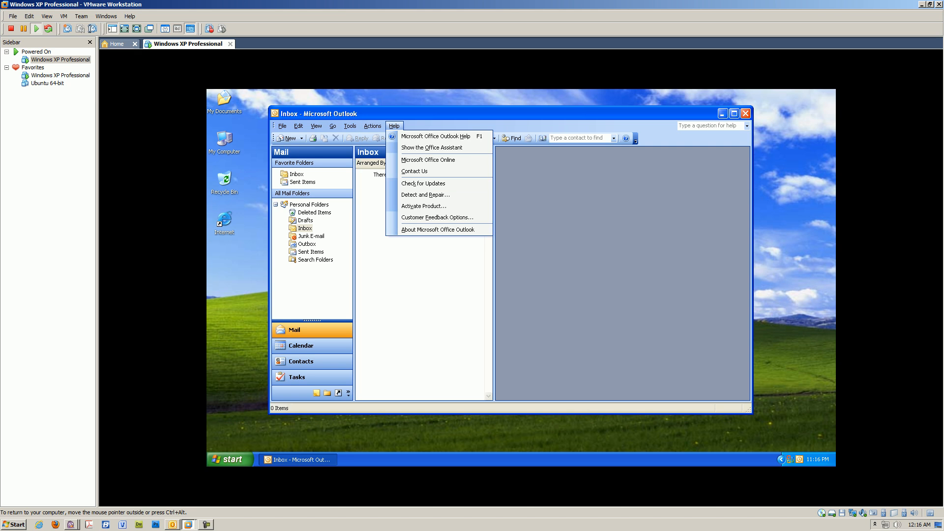
{"action": "mouse_move", "coordinate": [427, 159]}
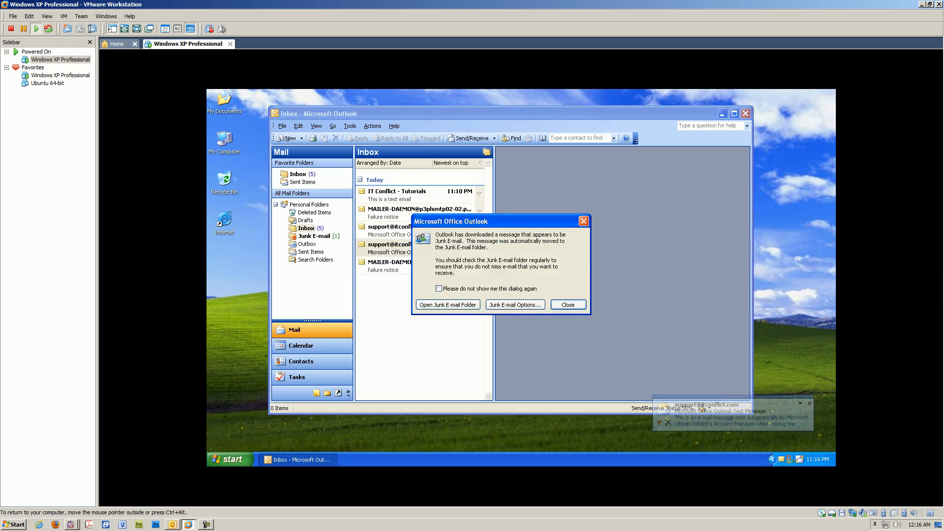
Close the junk e-mail warning and bring up the Junk E-mail folder's context menu
{"action": "left_click", "coordinate": [567, 303]}
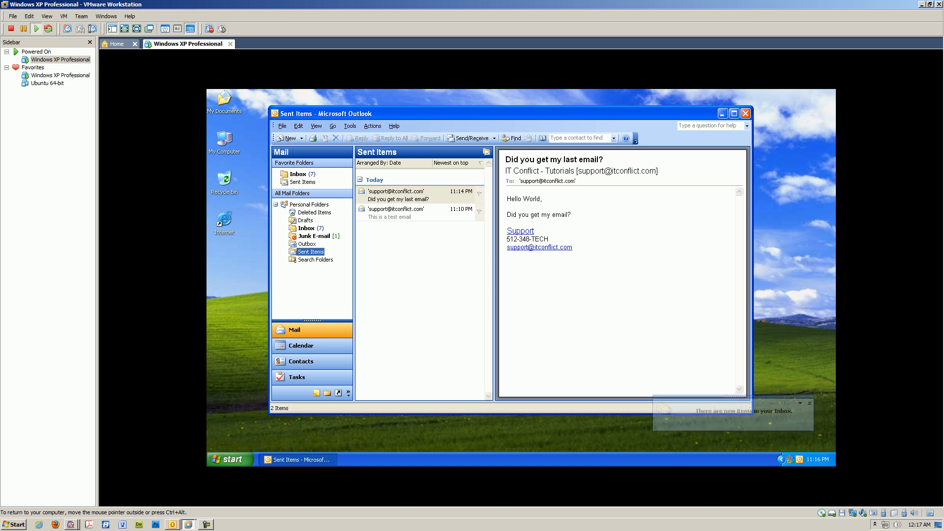
{"action": "right_click", "coordinate": [312, 235]}
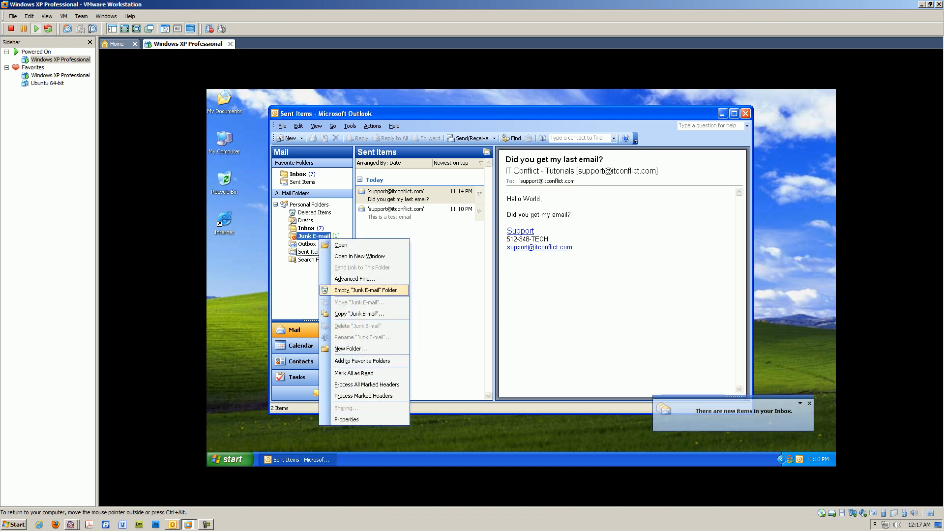